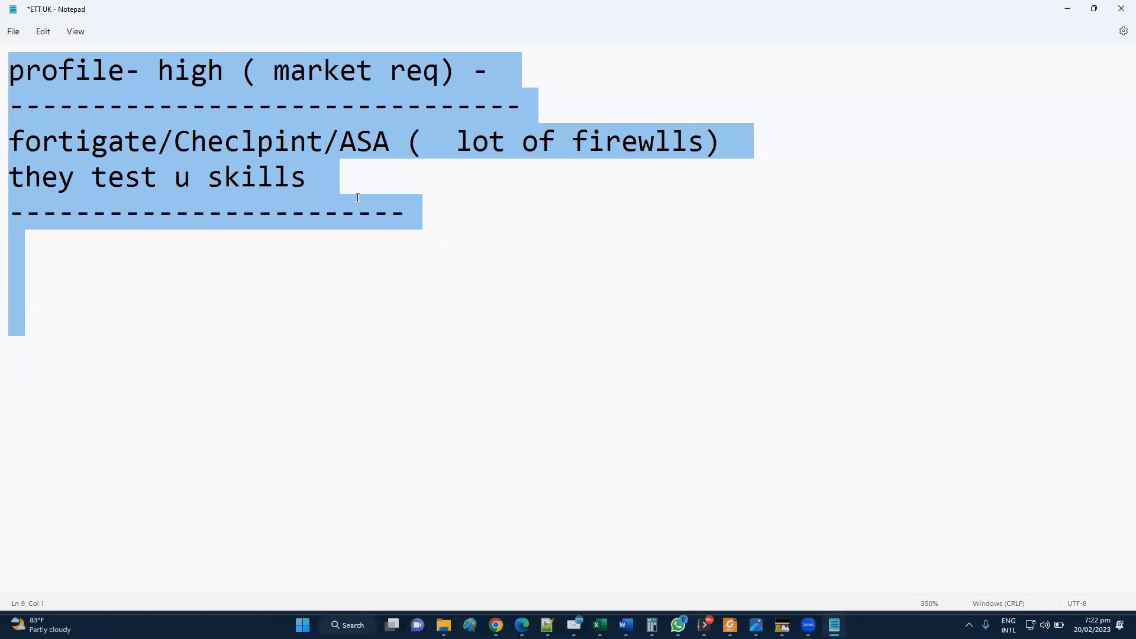
Erase the old high-profile and firewall notes from the selected 'ETT UK' text.
key(Delete)
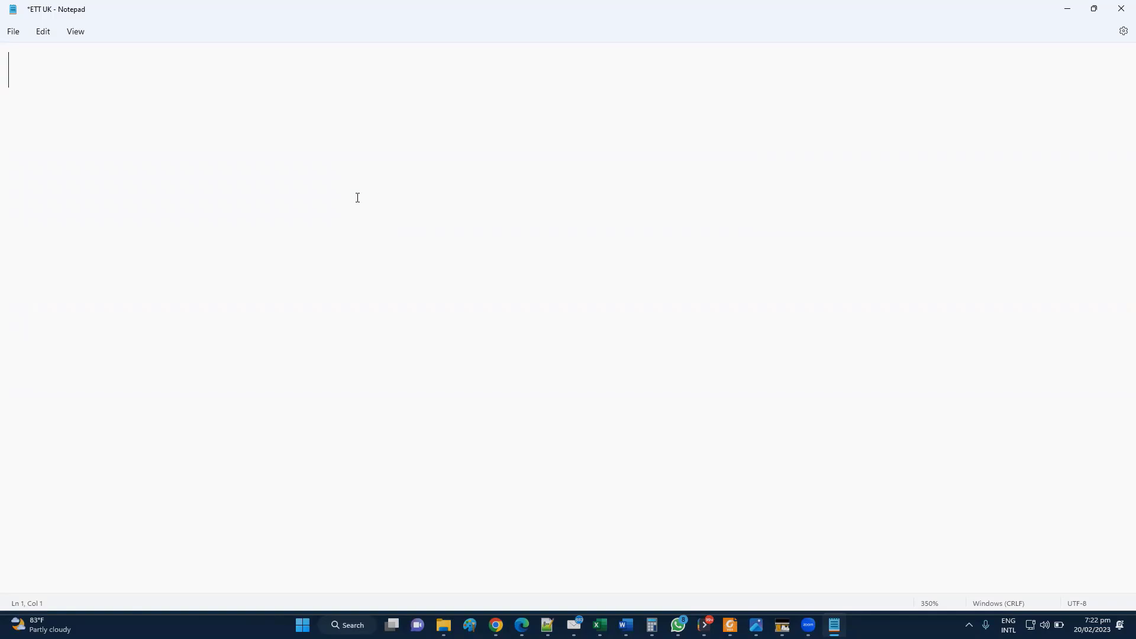
Write the 'NET sec - Consultant / 10 years' heading, underline, and 'moved to UK (looing jobn rol)' line.
text(NET sec - Co)
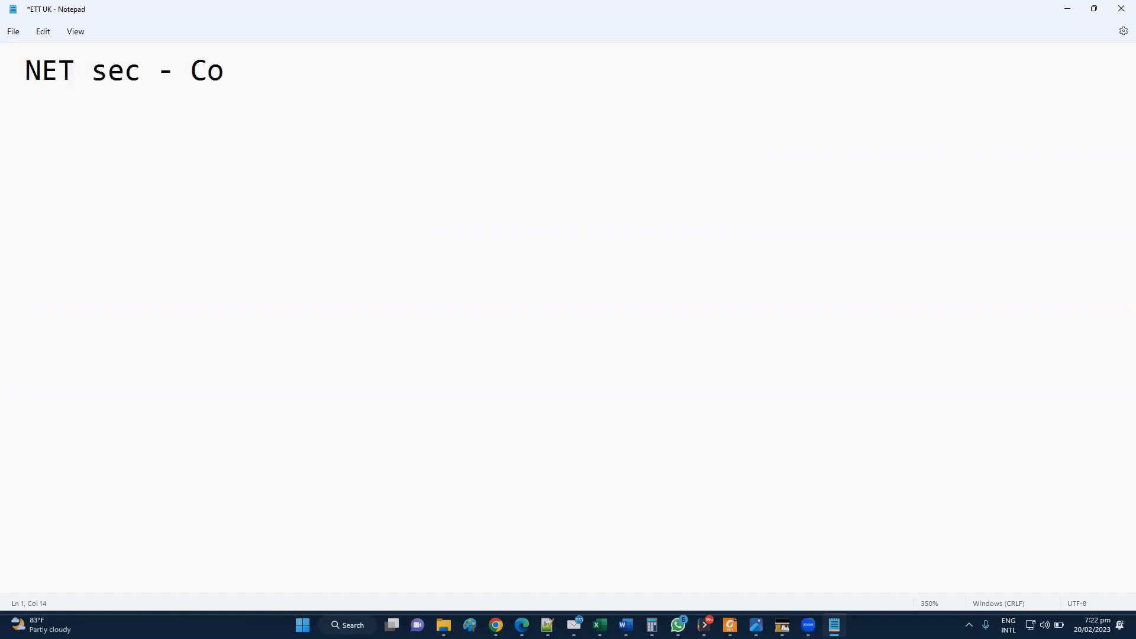
text(nsiltnat /)
text(========================)
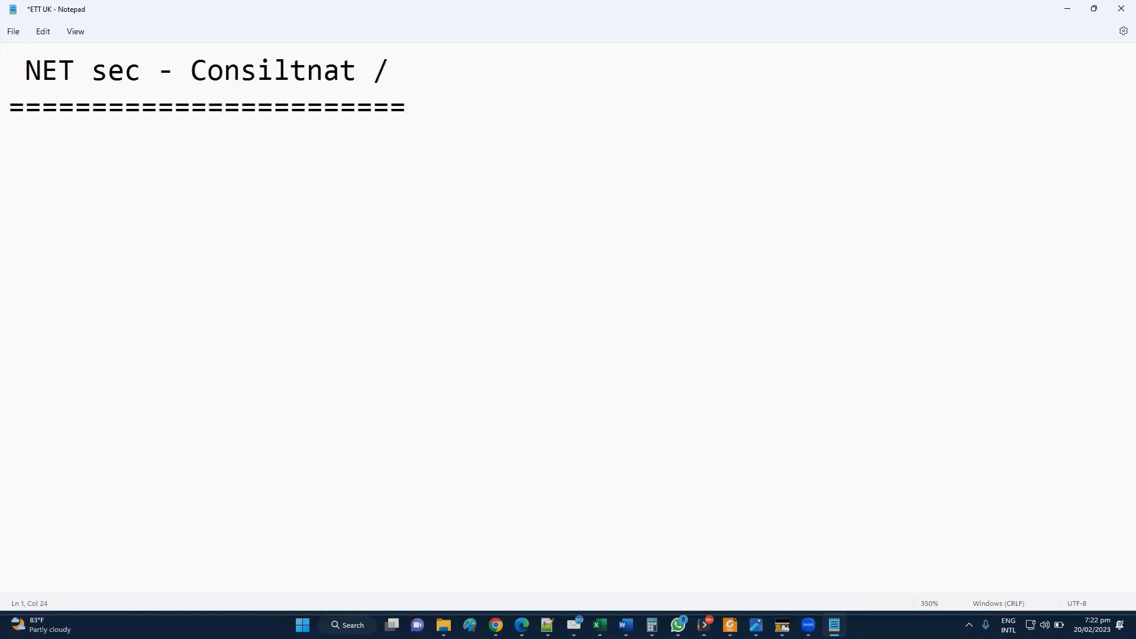
text(10 yearfs)
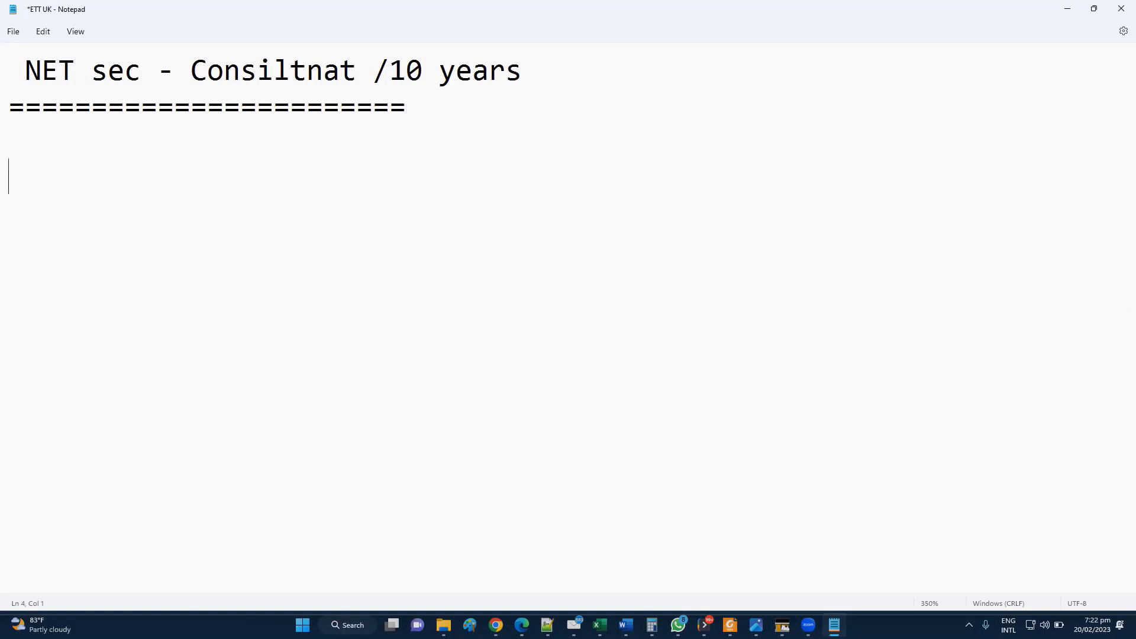
text(moved to UK)
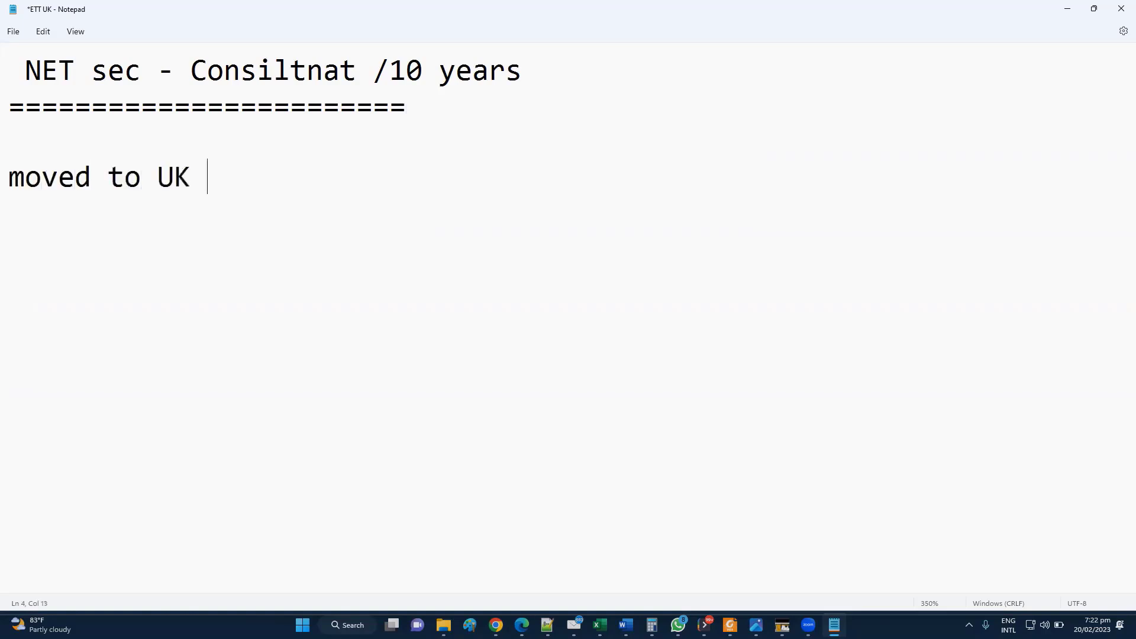
text((look i)
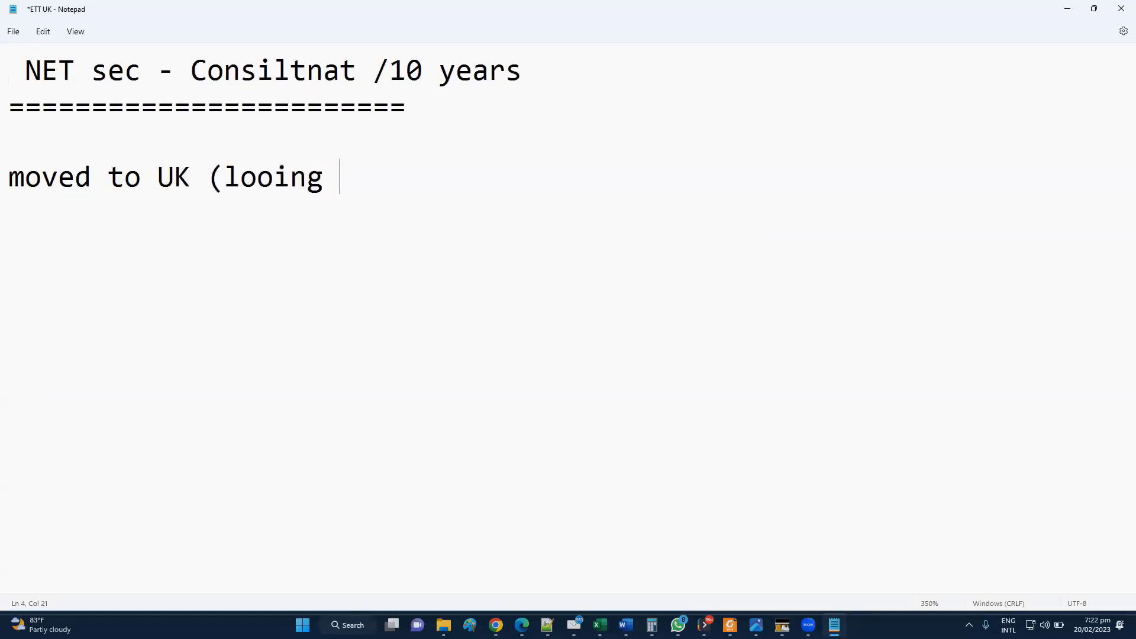
text(jobn rol)
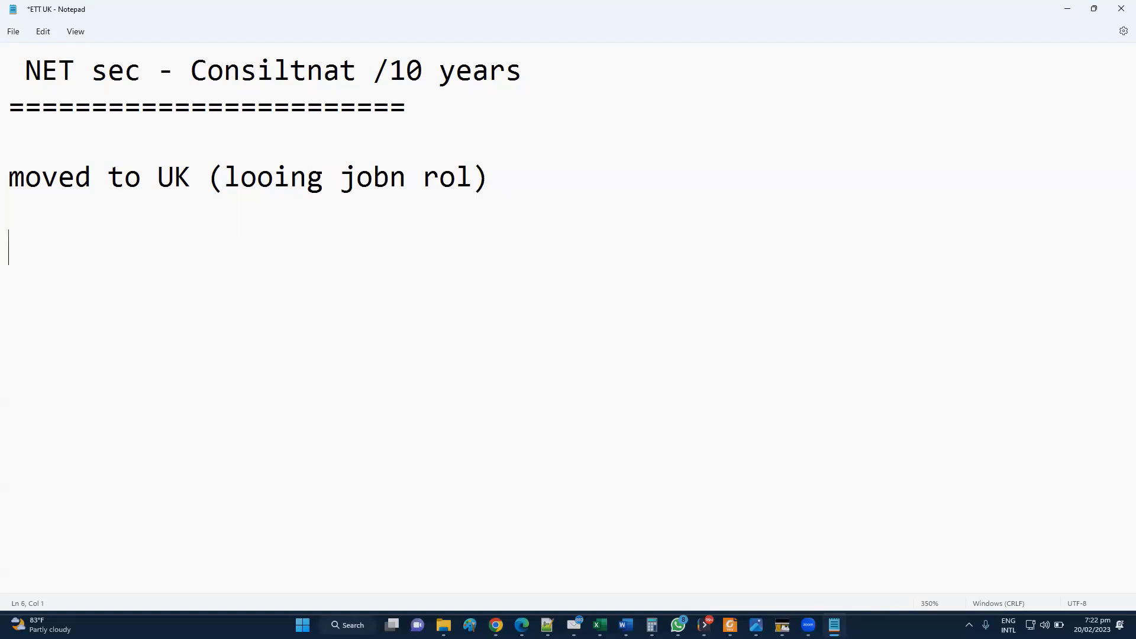
Add the 'ACI course - DC ( exp )' line with a dashed divider below it.
text(ACI course -)
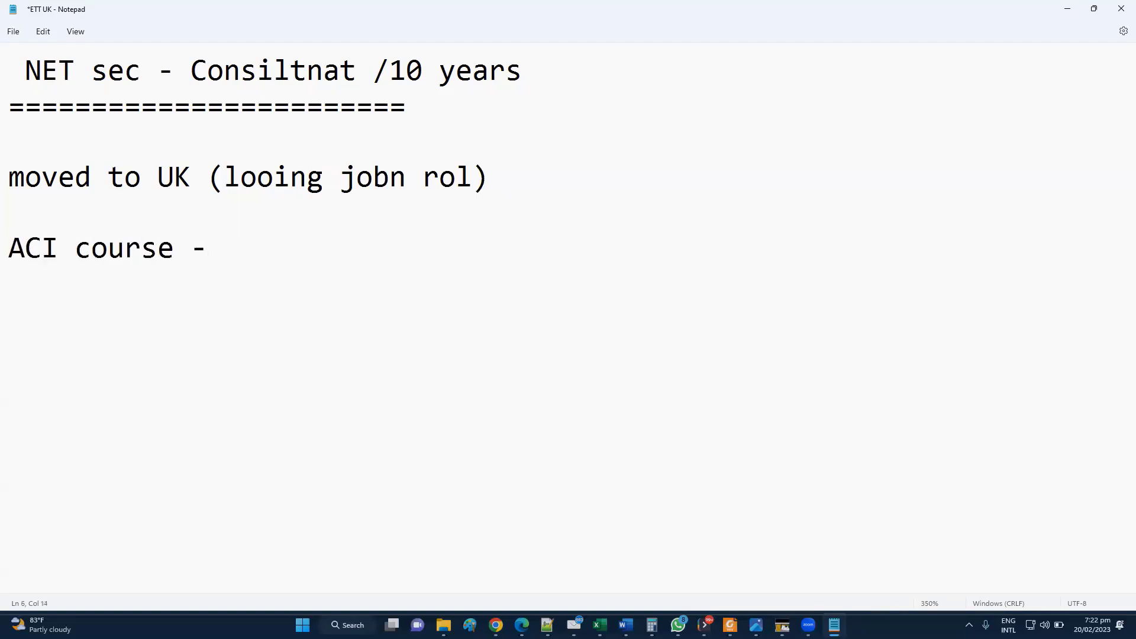
text(DC cour)
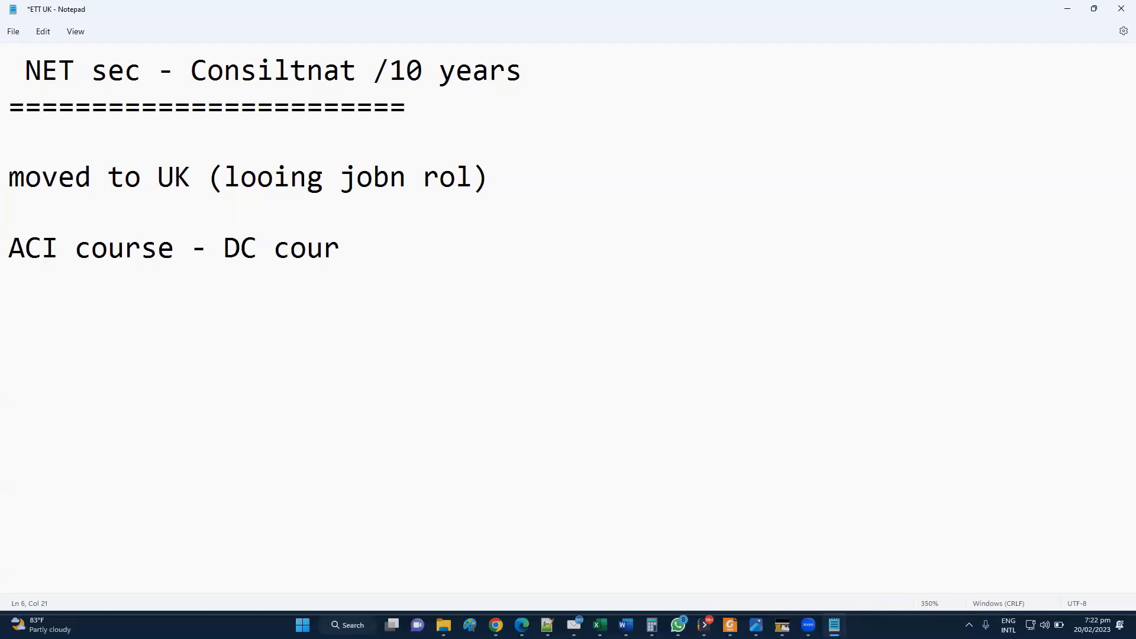
key(Backspace)
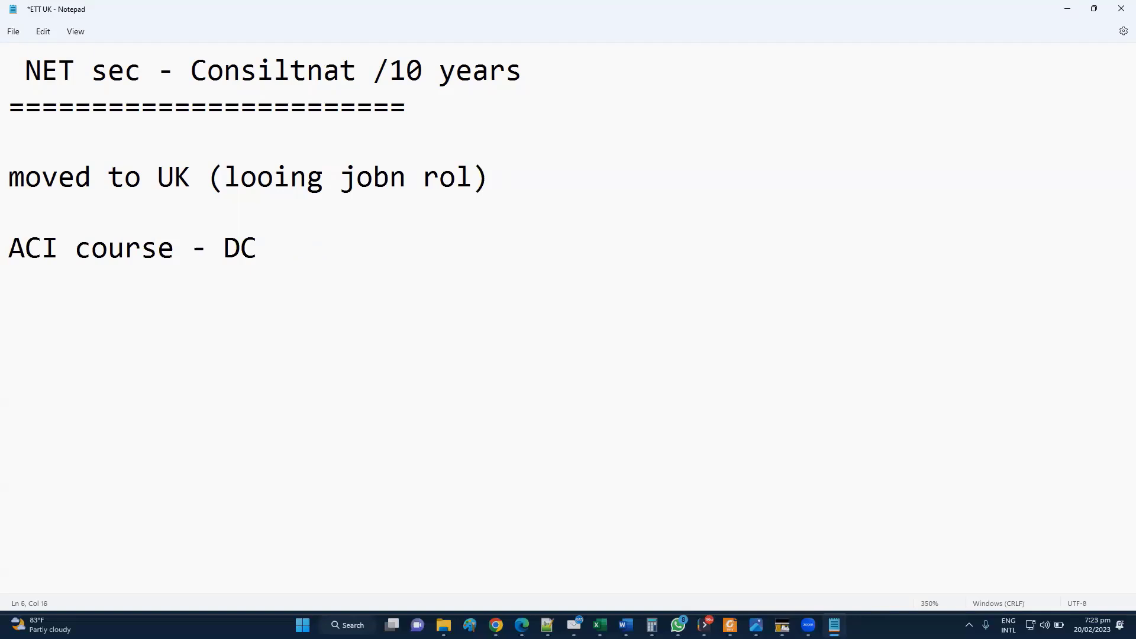
text(( exp ))
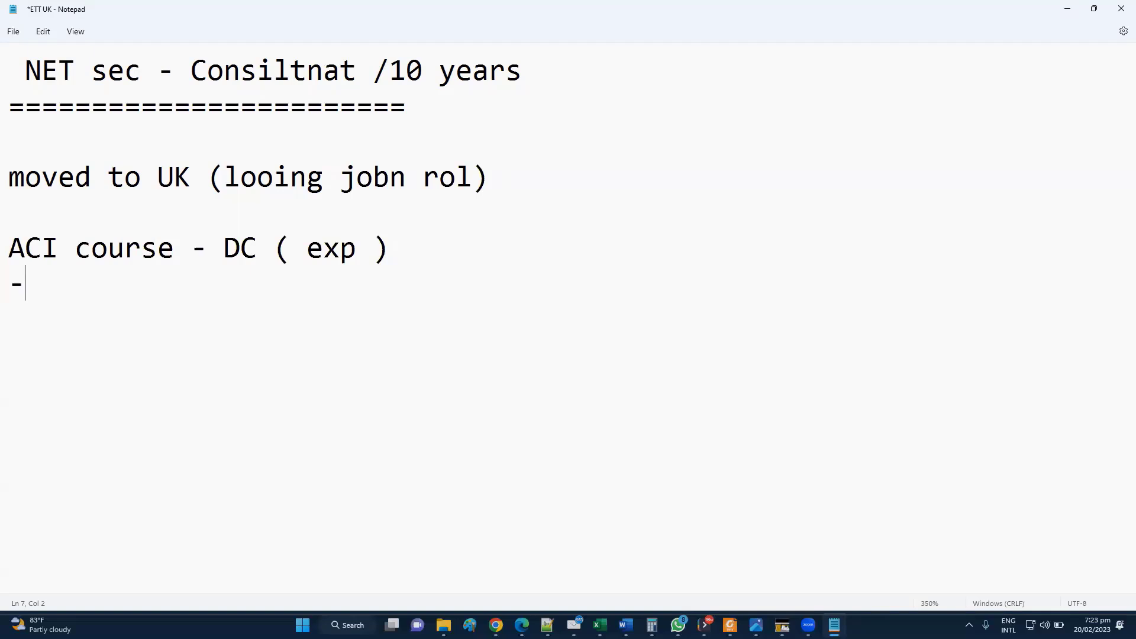
text(-------------------)
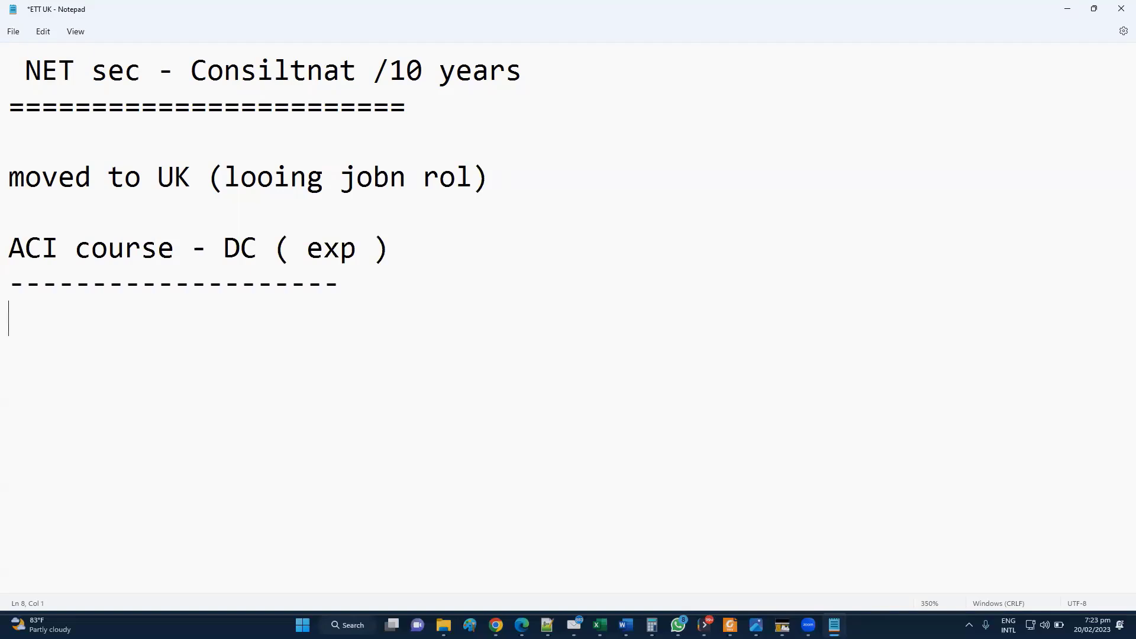
Add the 'consultant / Design / manager ( good )' line and its '=' underline.
text(consultnat)
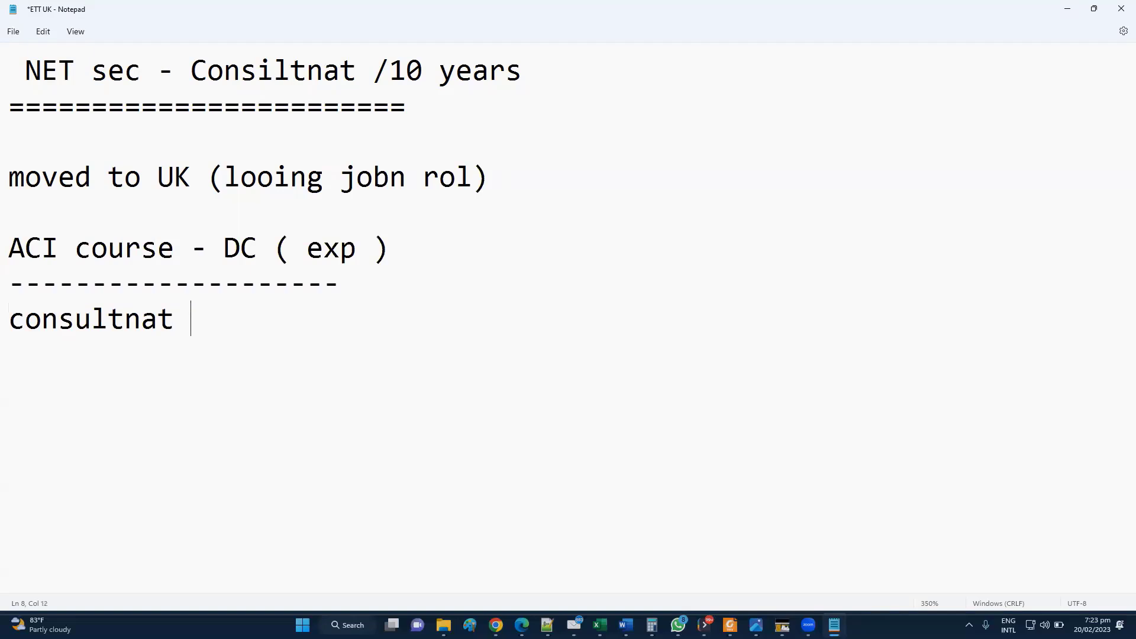
text(/ Desing / manager)
text(===============================)
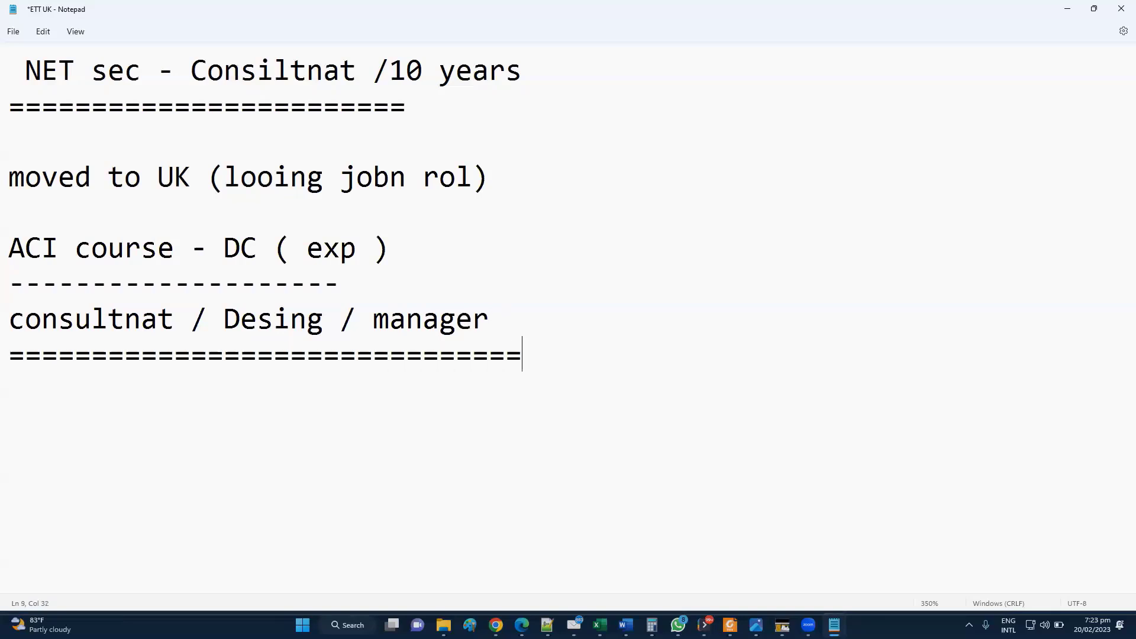
text(( oo)
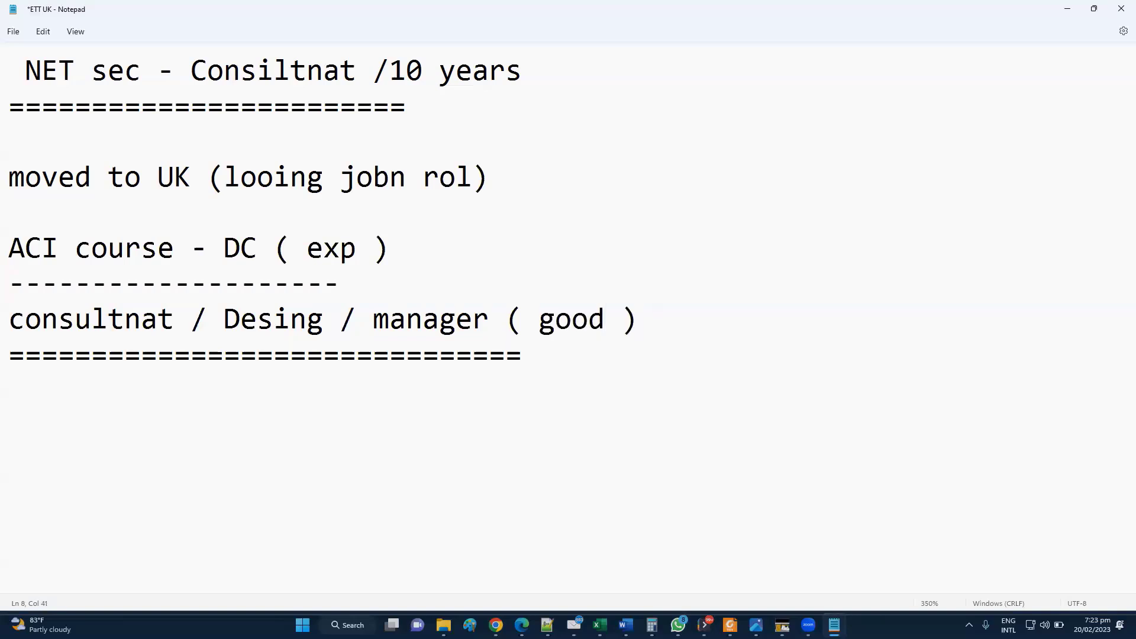
text(-)
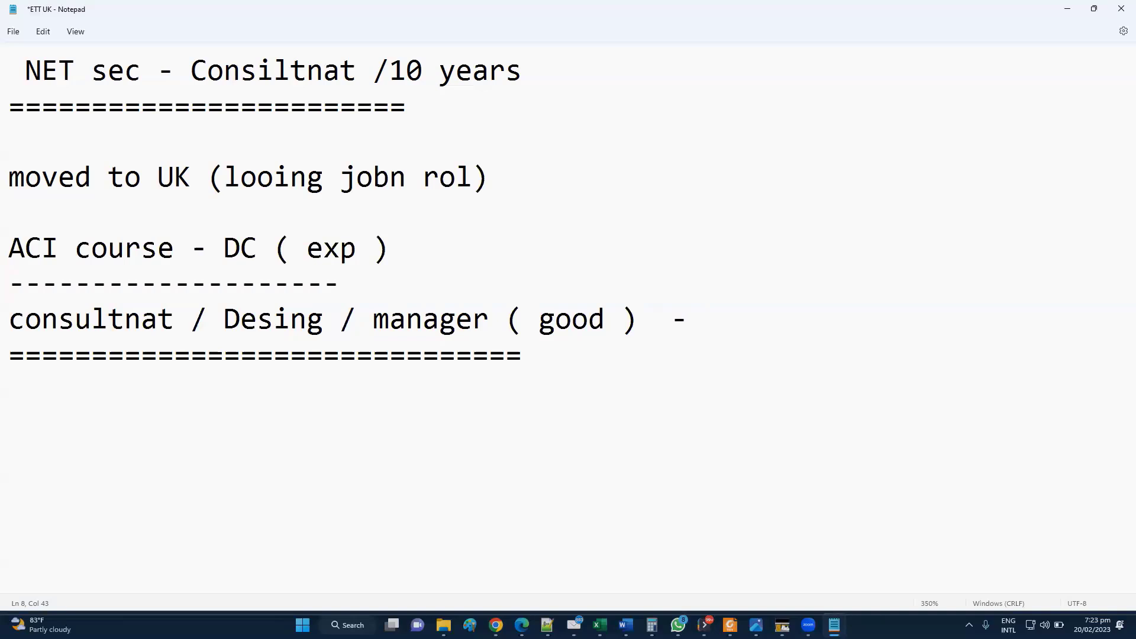
mouse_move(362, 196)
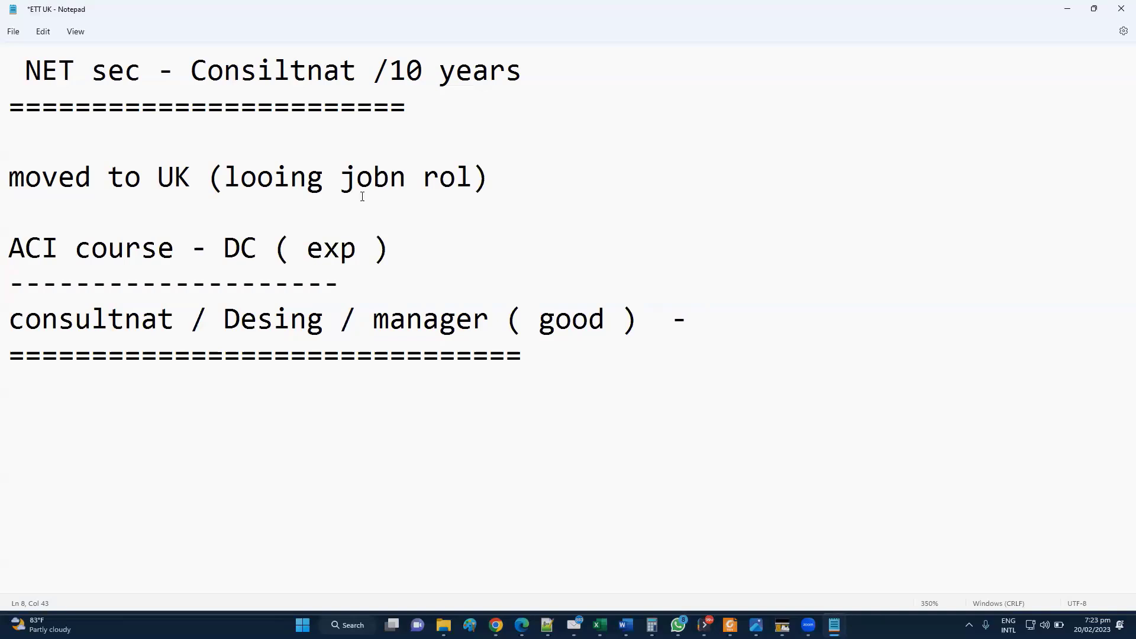
Add a new line below the double underline starting with '1)'.
click(521, 354)
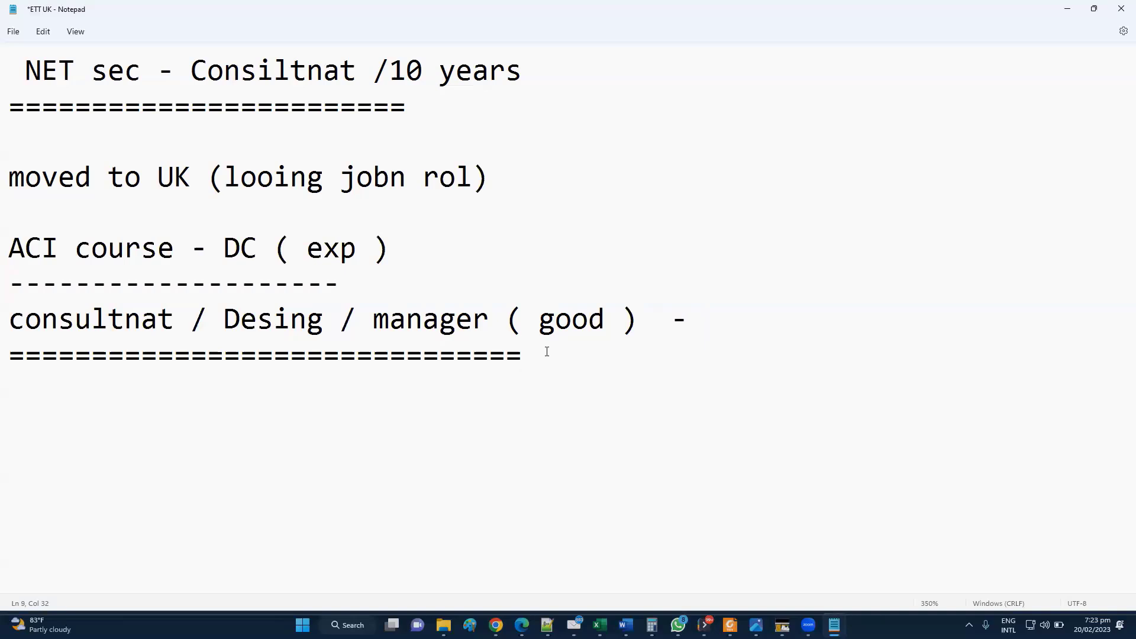
click(520, 353)
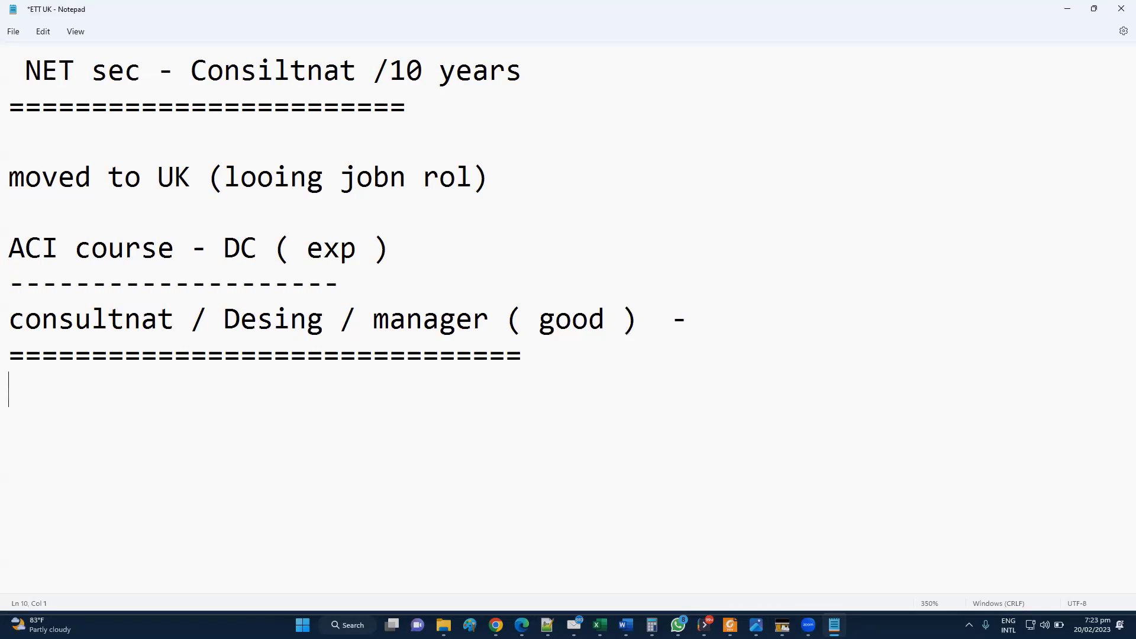
text(1))
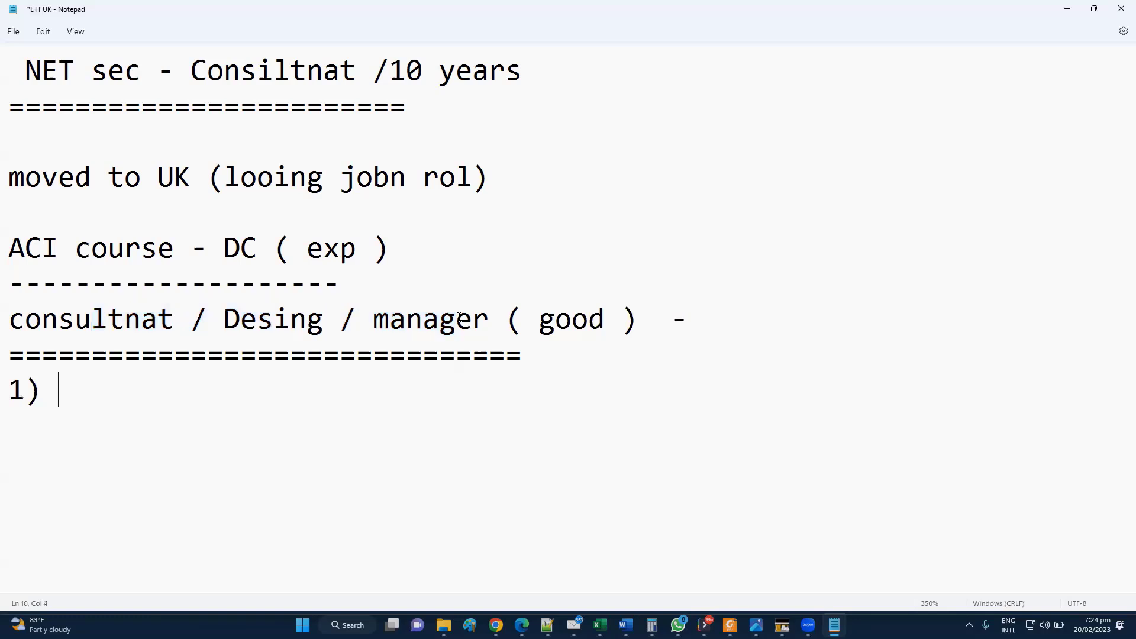
Type 'DATA CENTER PROFILE ( more DC prfiles )' as the first list item.
text(DCA)
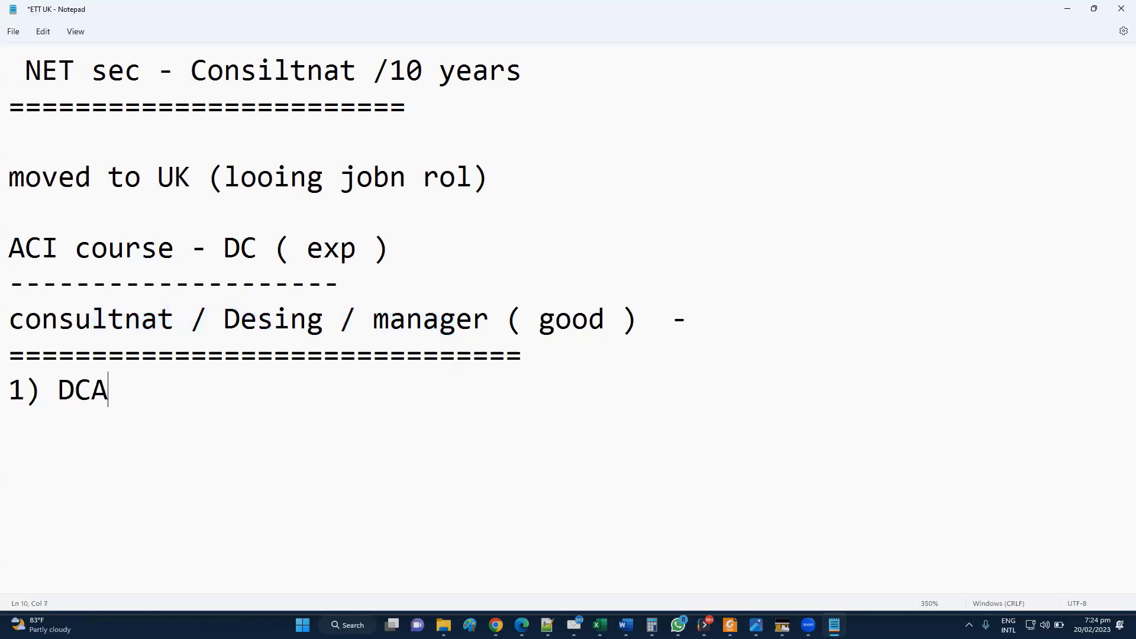
text(CT)
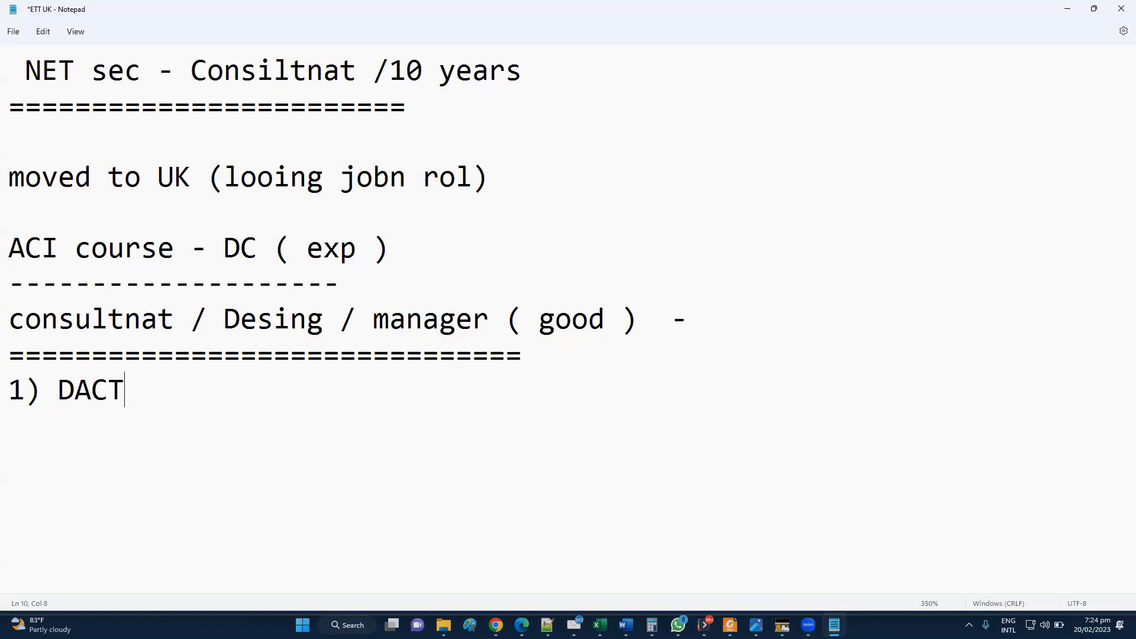
text(A CEN T)
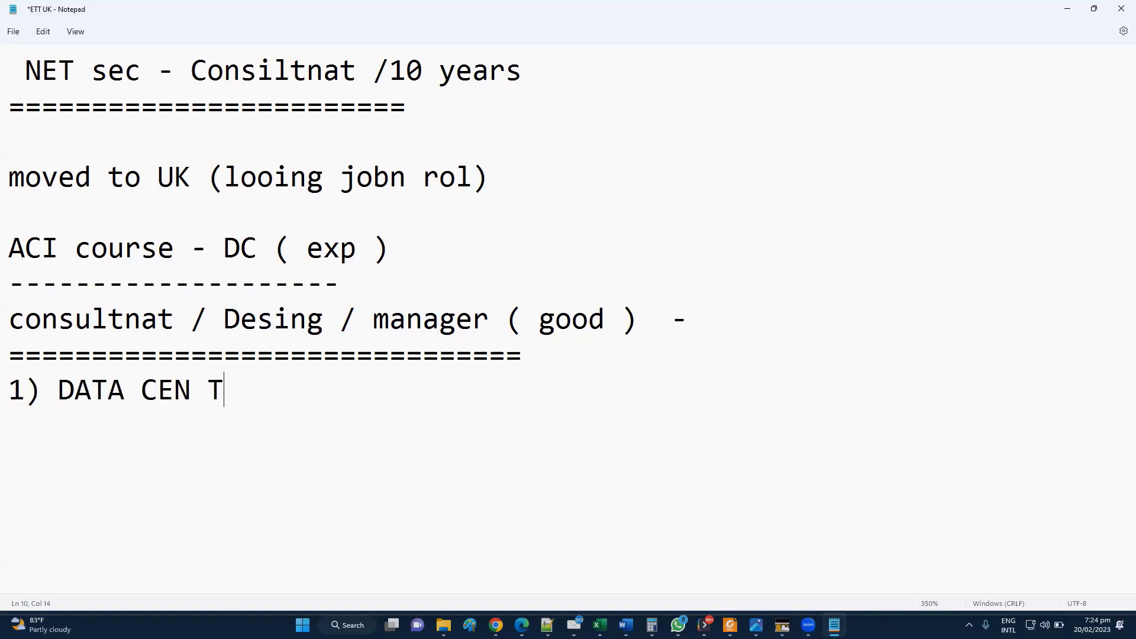
text(TER PROFILE ()
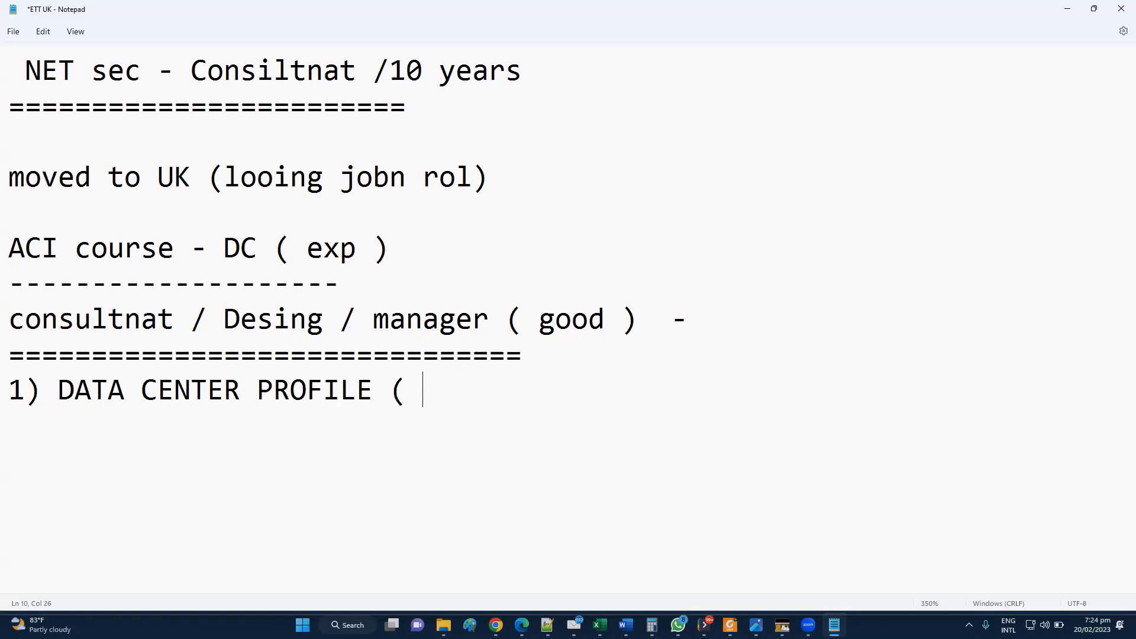
text(more)
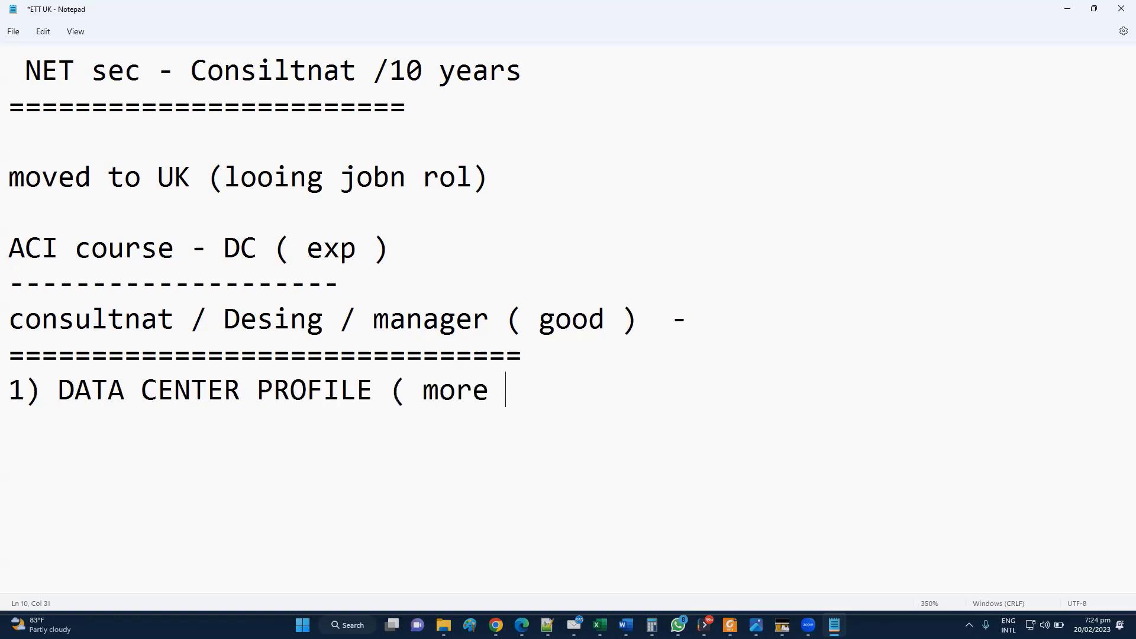
text(DC)
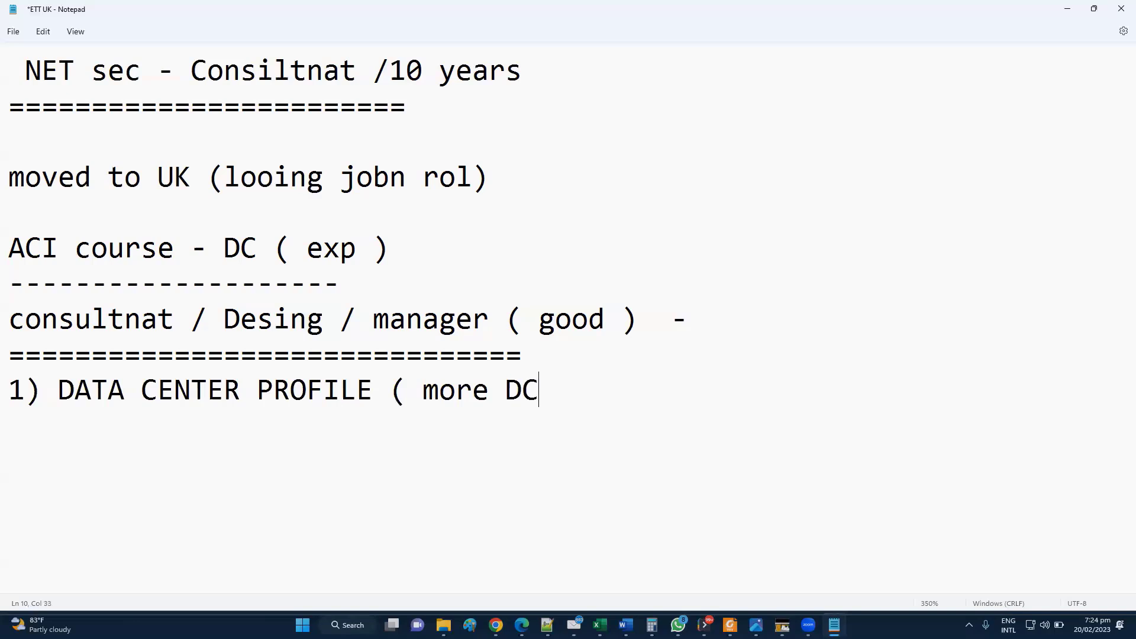
text(prfiles )-)
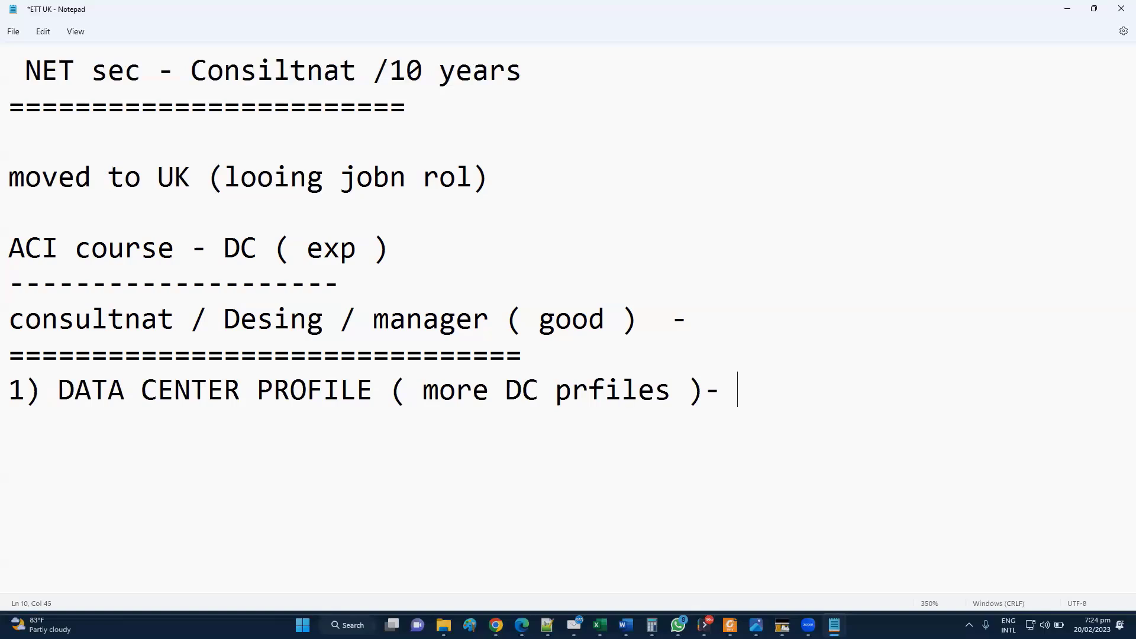
Append '- Seniros DC enigbber' to the data center line and start a new line.
text(-)
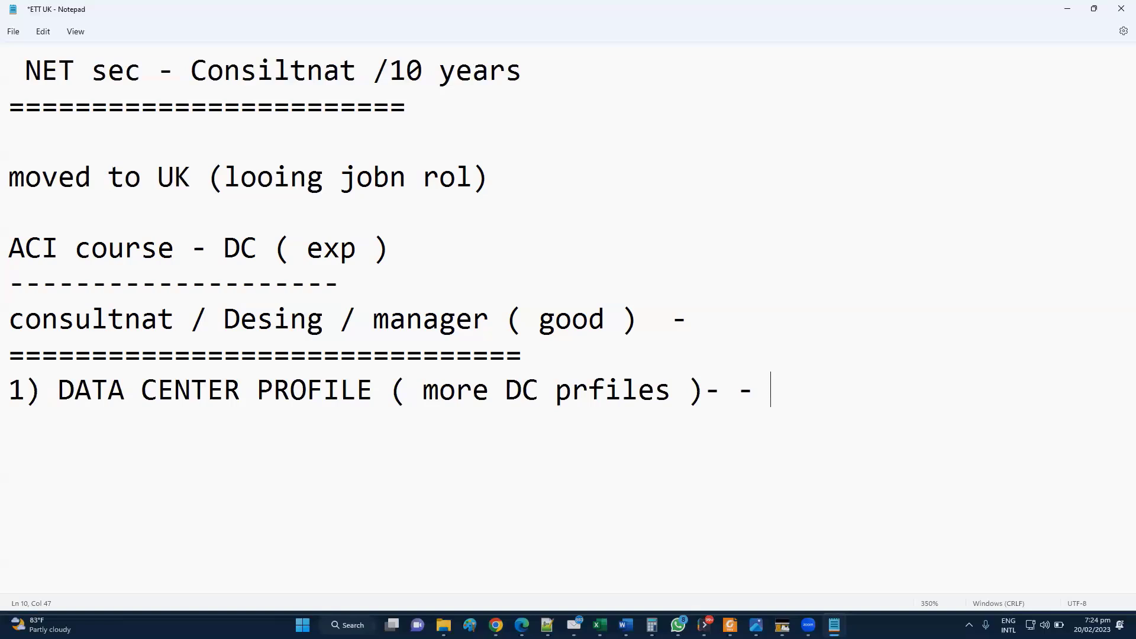
text(d)
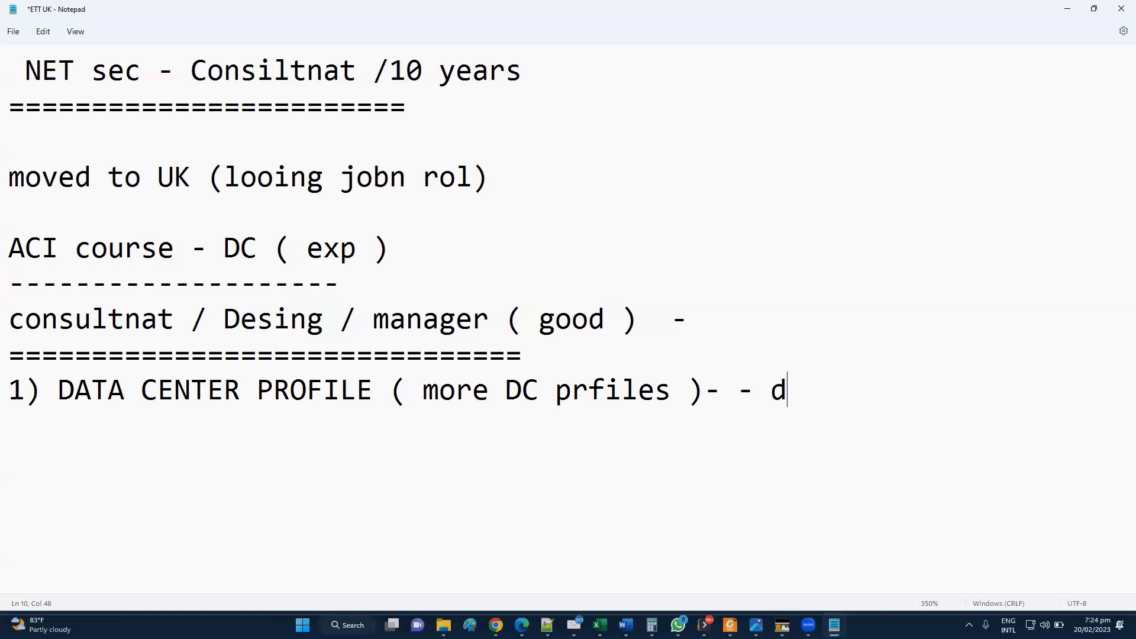
text(c enig)
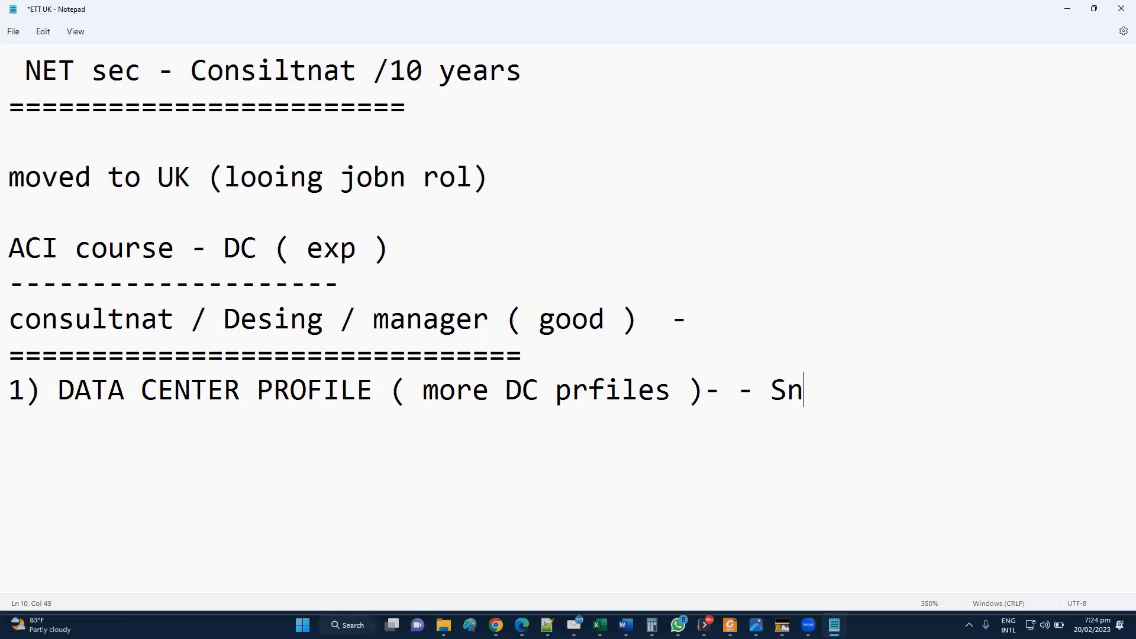
text(eniros DC)
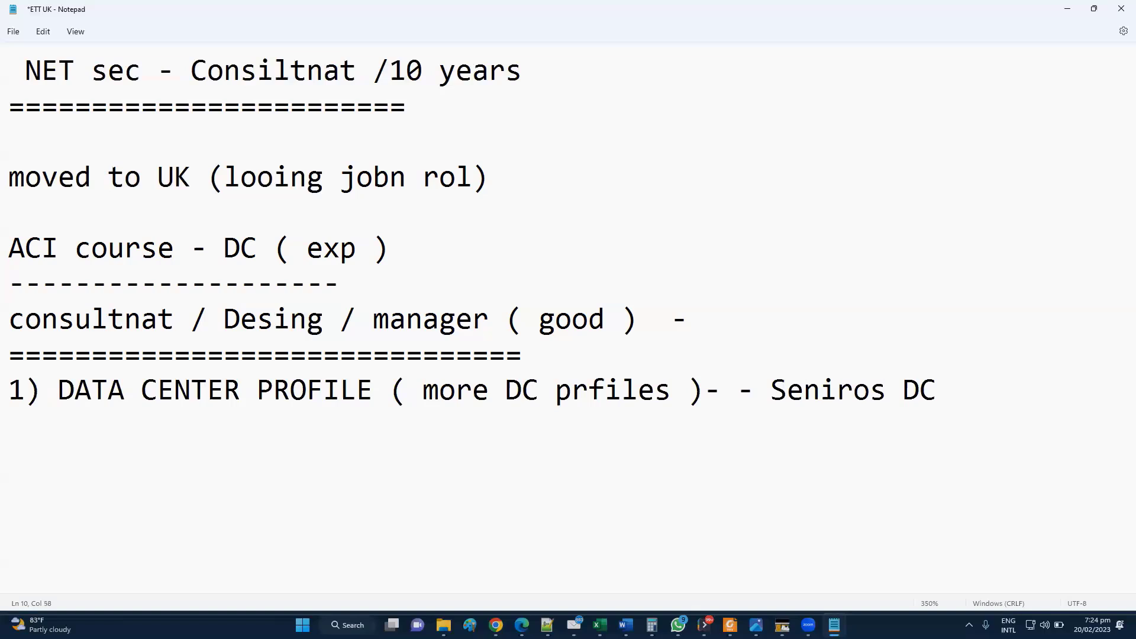
text(enigbber)
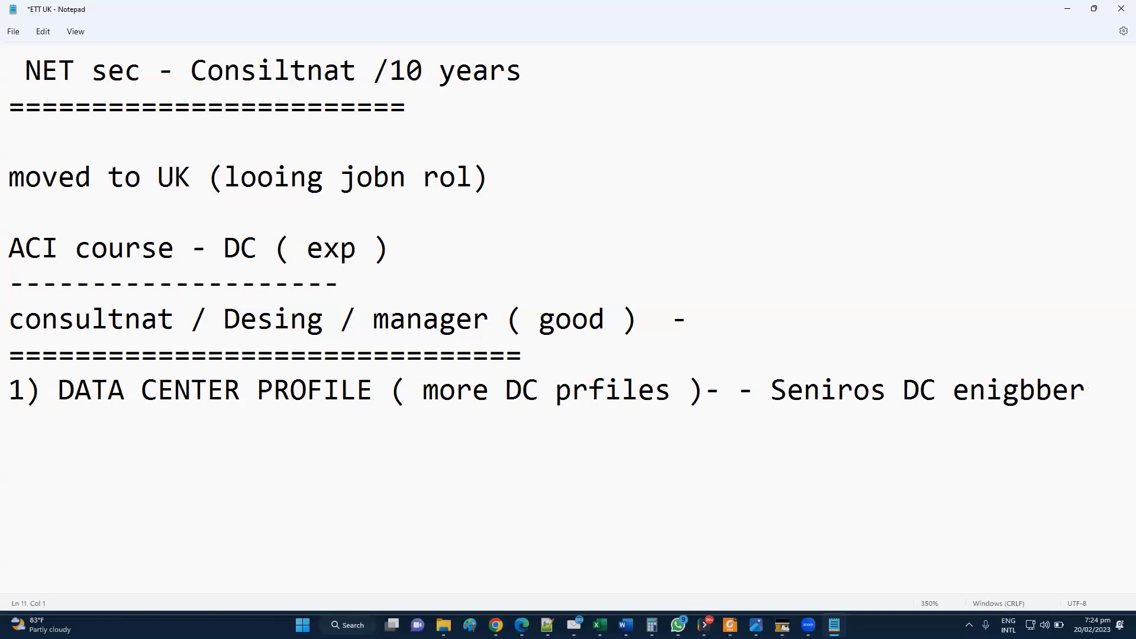
key(Enter)
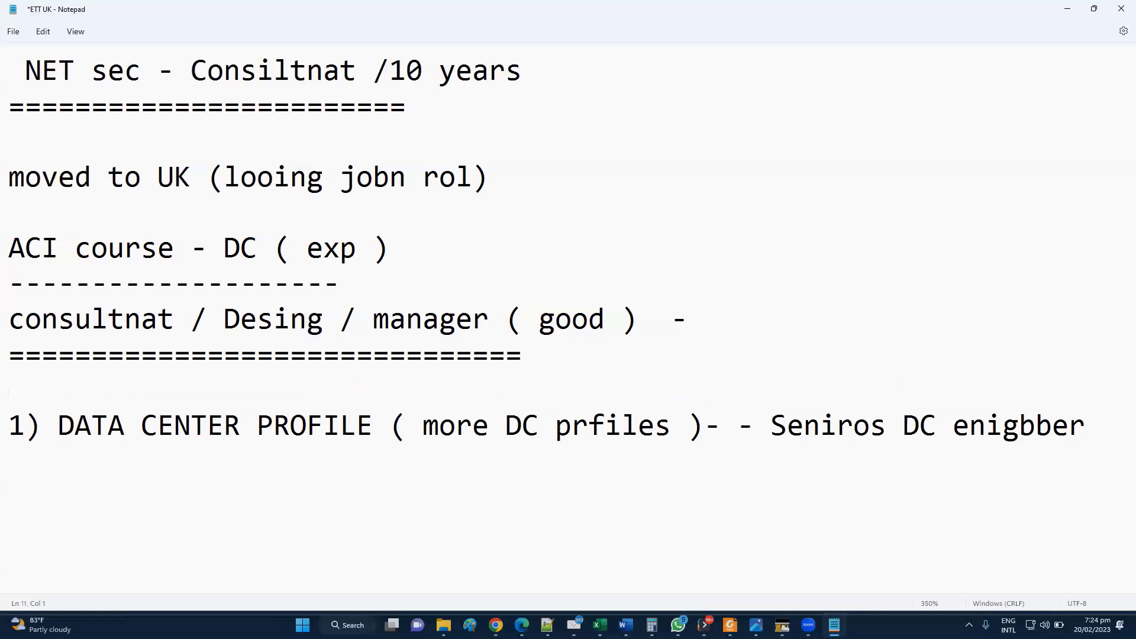
Remove the stray ACI text and fix the list number under the double underline.
text(ACI)
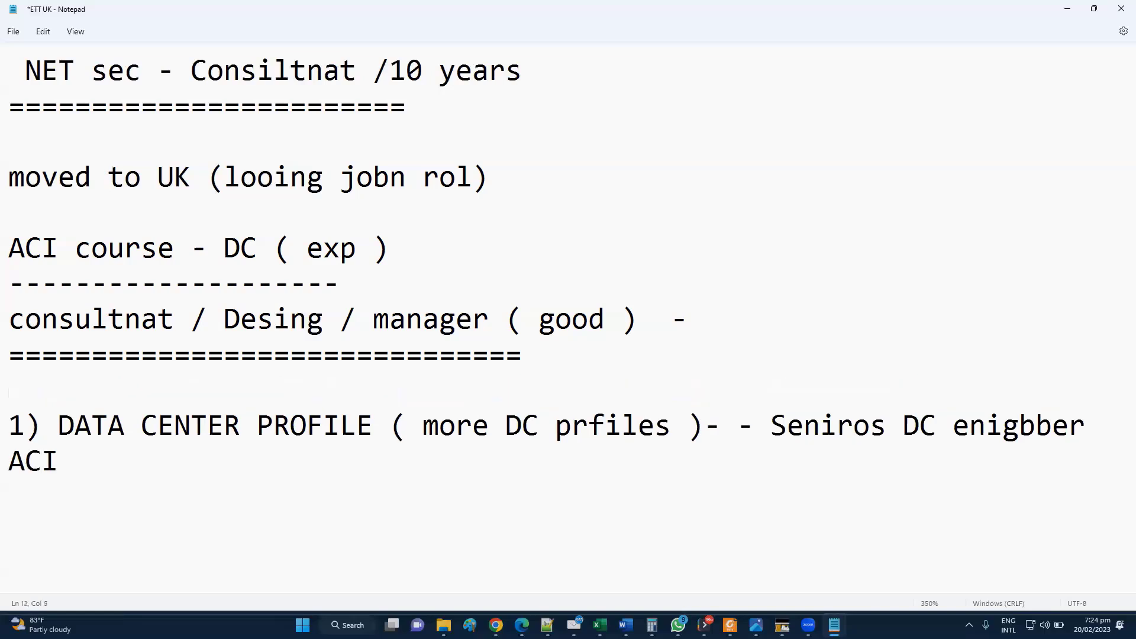
key(backspace)
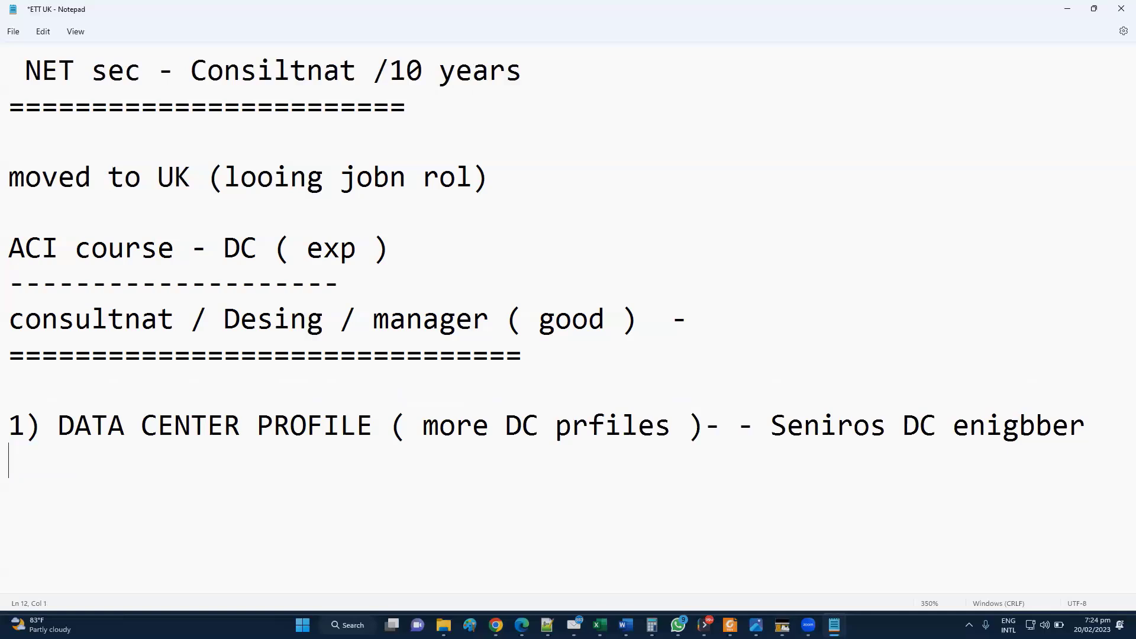
key(Backspace)
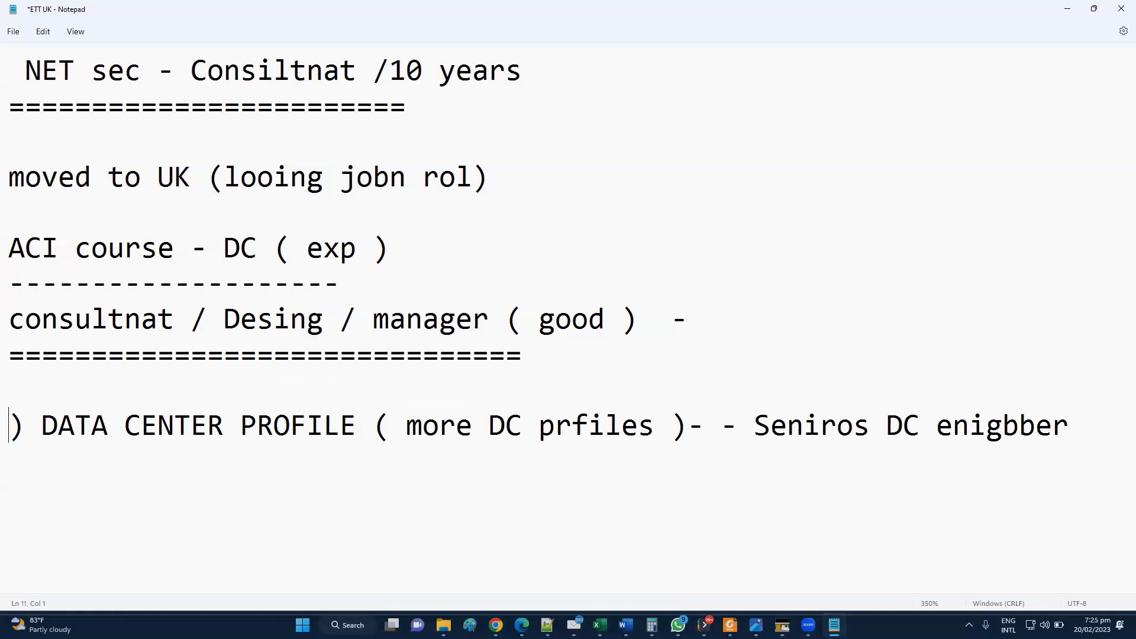
text(1)
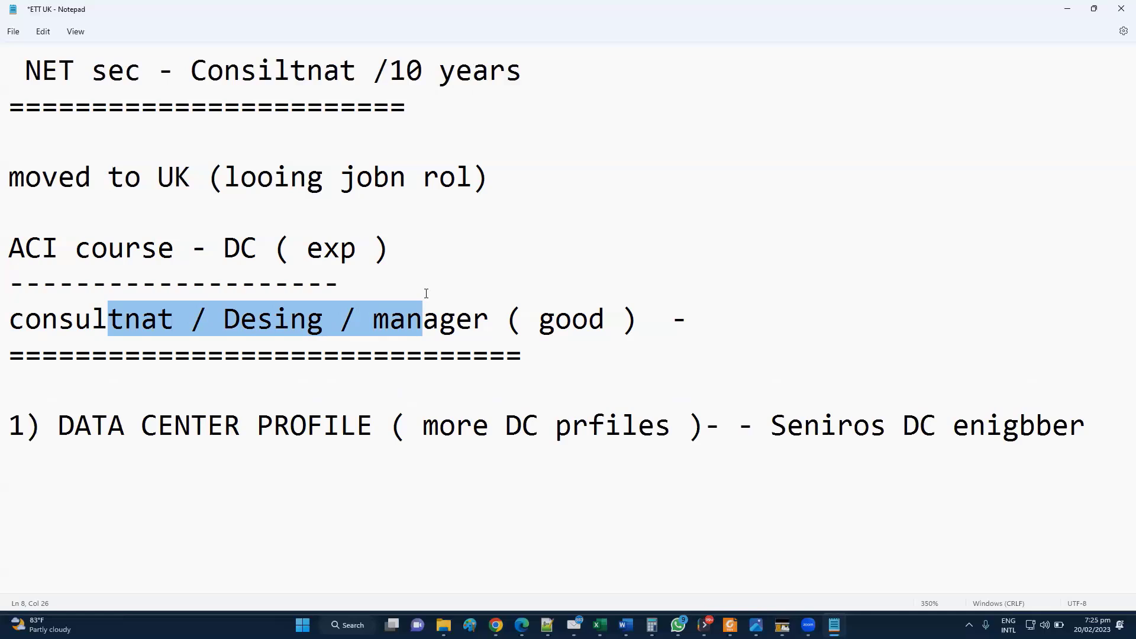
click(371, 371)
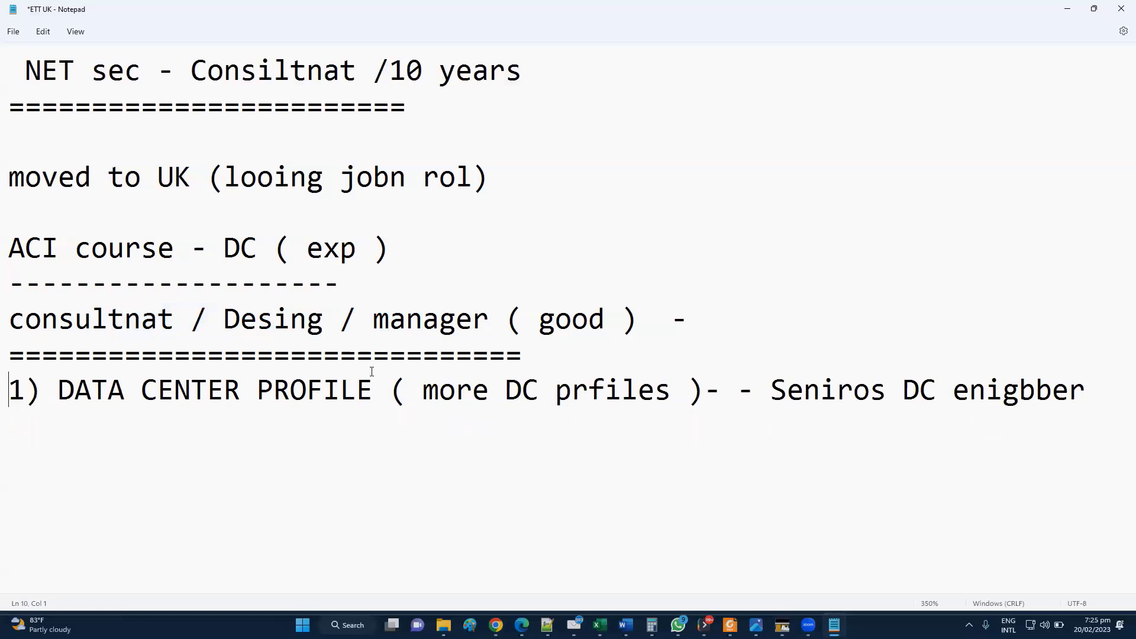
Type the 'Decide ( consultna)' line beneath the DATA CENTER PROFILE entry.
text(Dec)
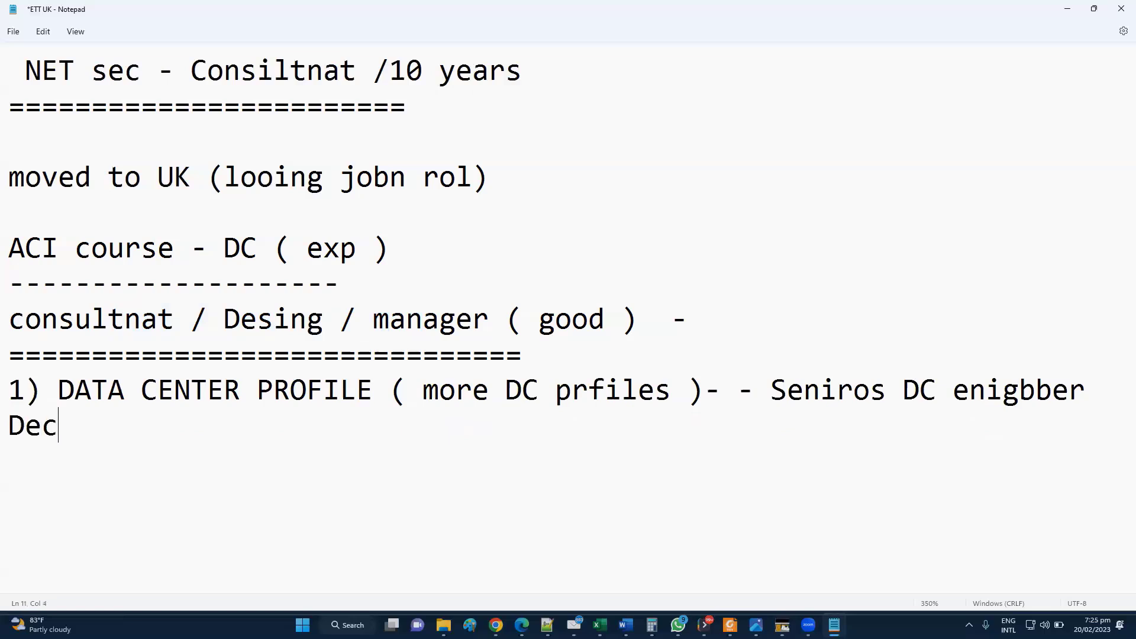
text(ide ( cons)
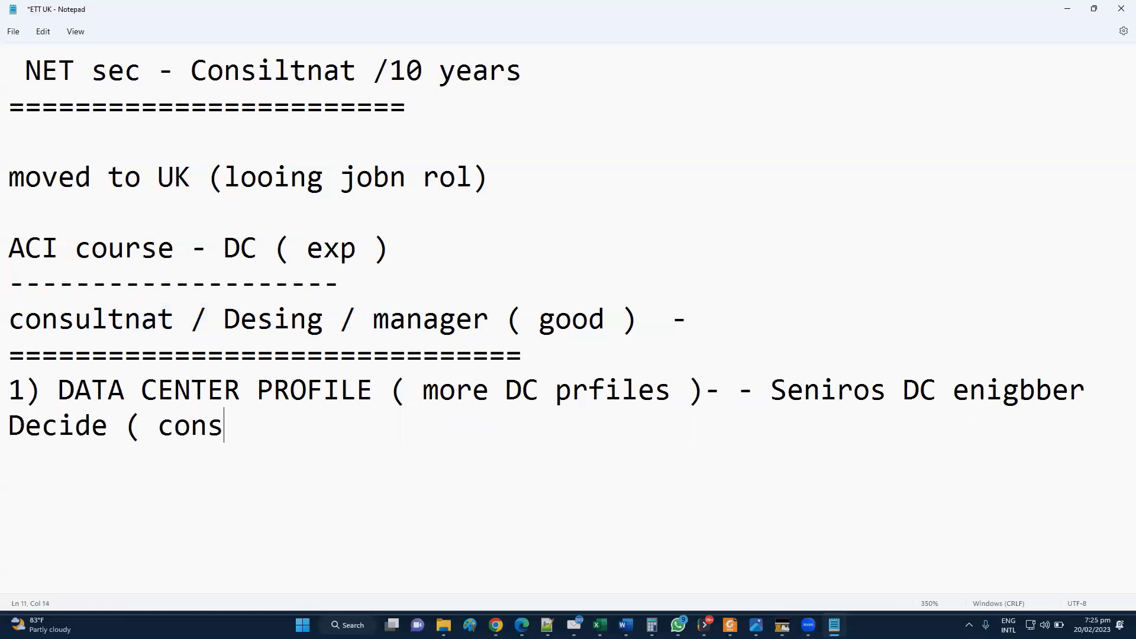
text(ultna/)
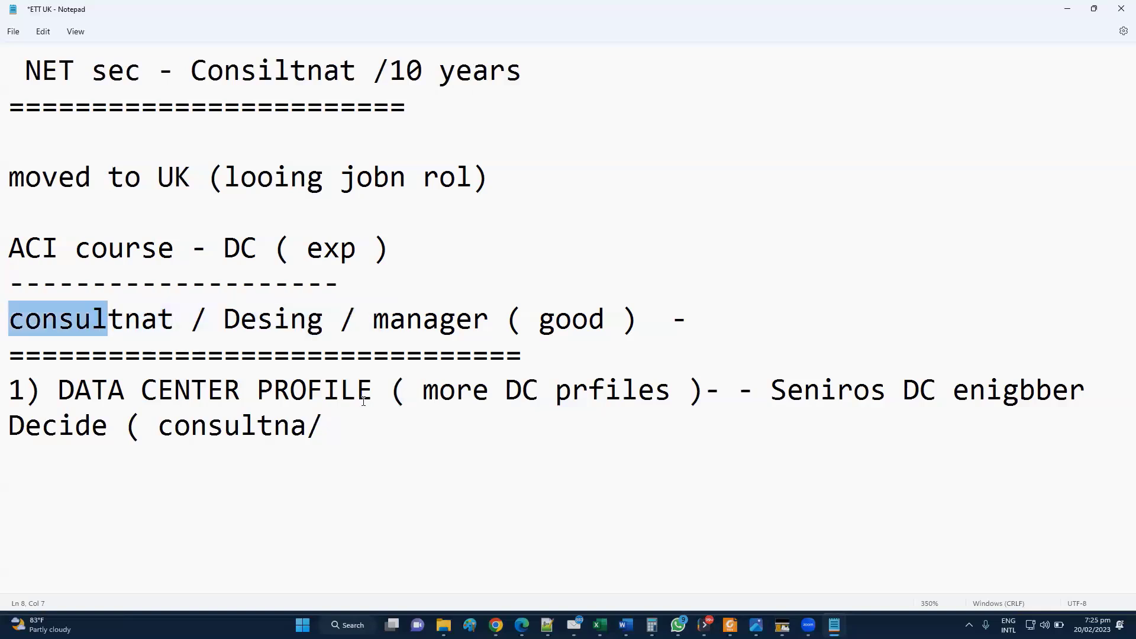
click(323, 425)
text())
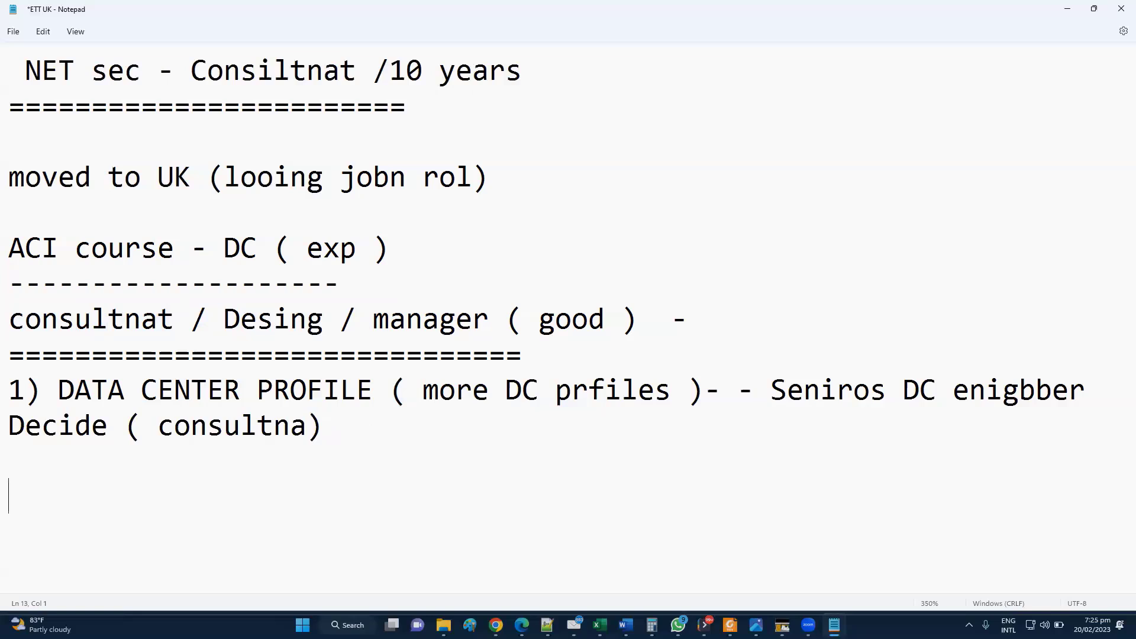
Add list item '2) expertise skillst' with an '=' underline.
text(2) exe)
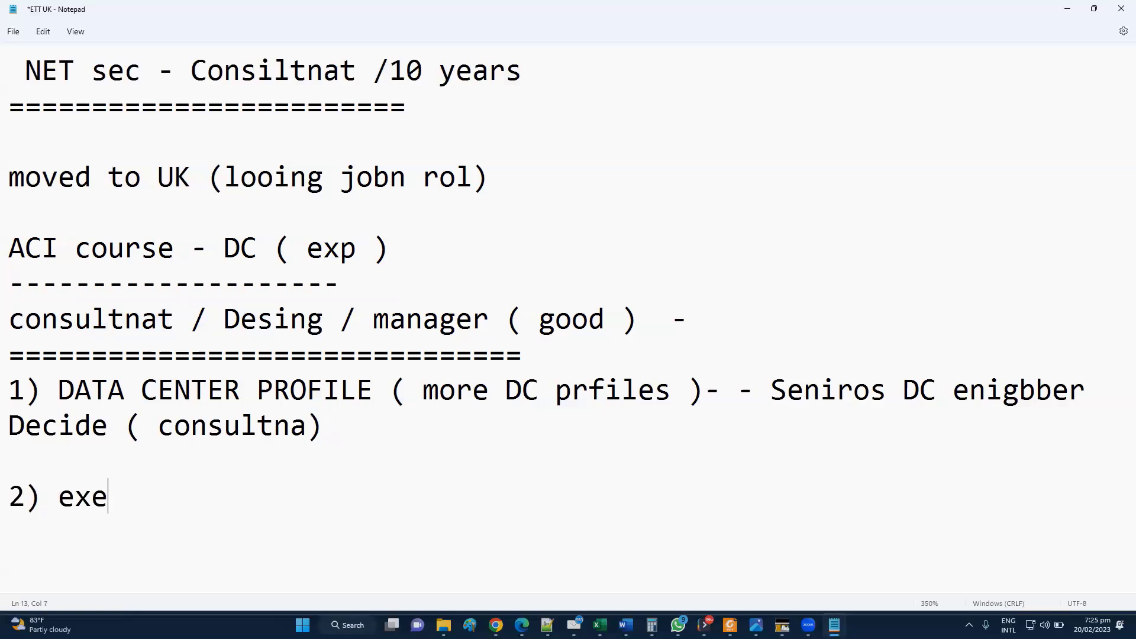
text(rtise skillst)
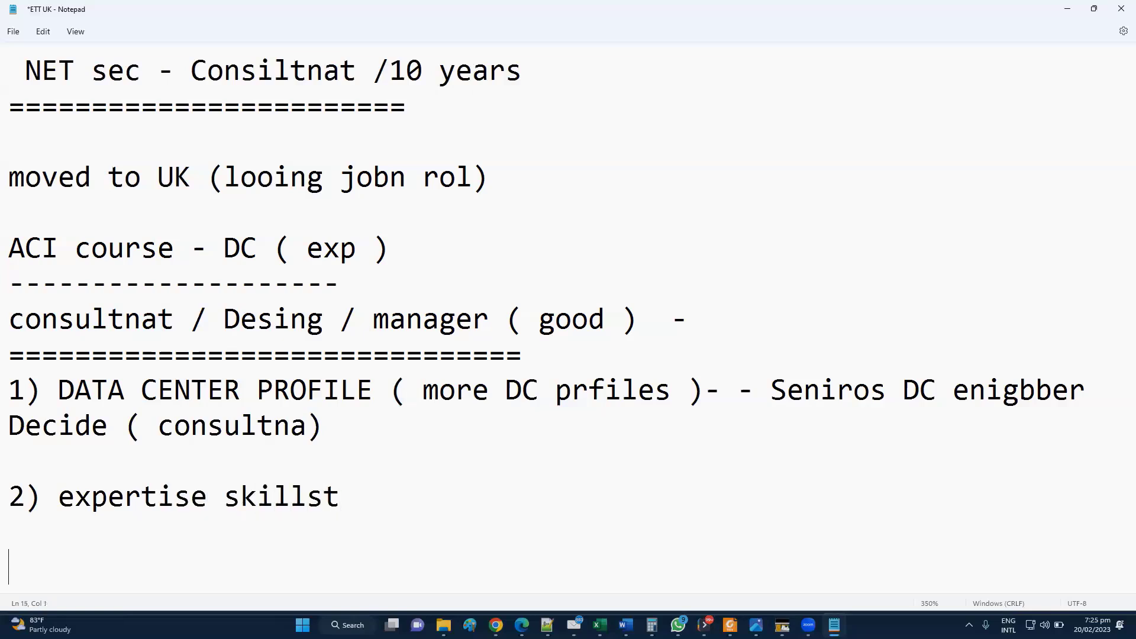
text(=========)
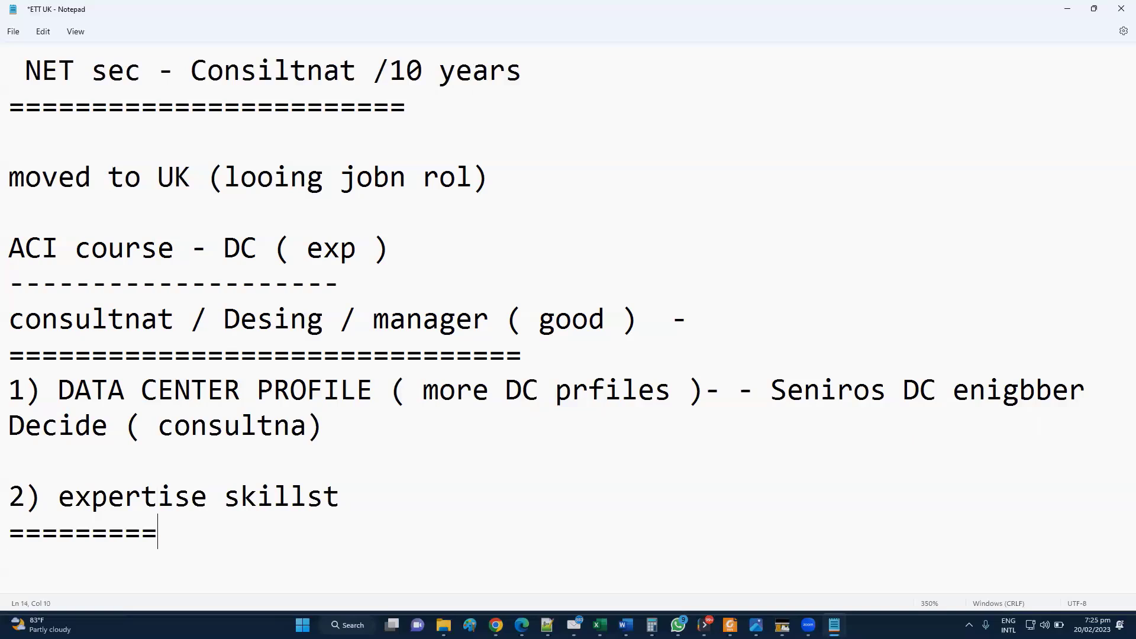
text(================)
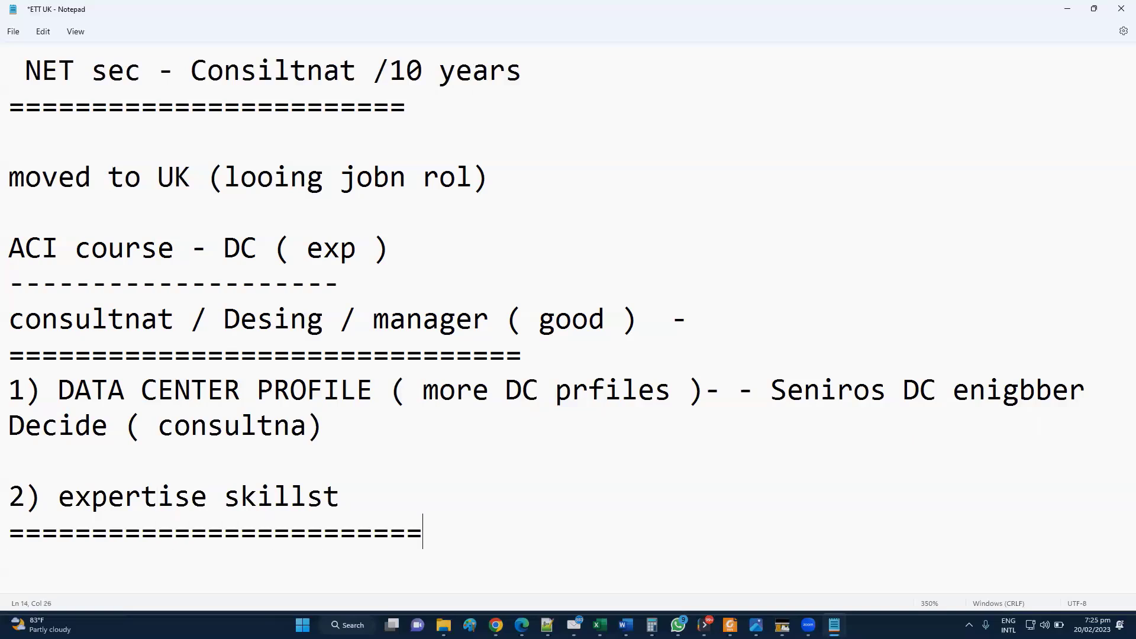
Type the skills line listing updates, fortigate, revise, interview and VPN, closing with ')'.
text(skisl)
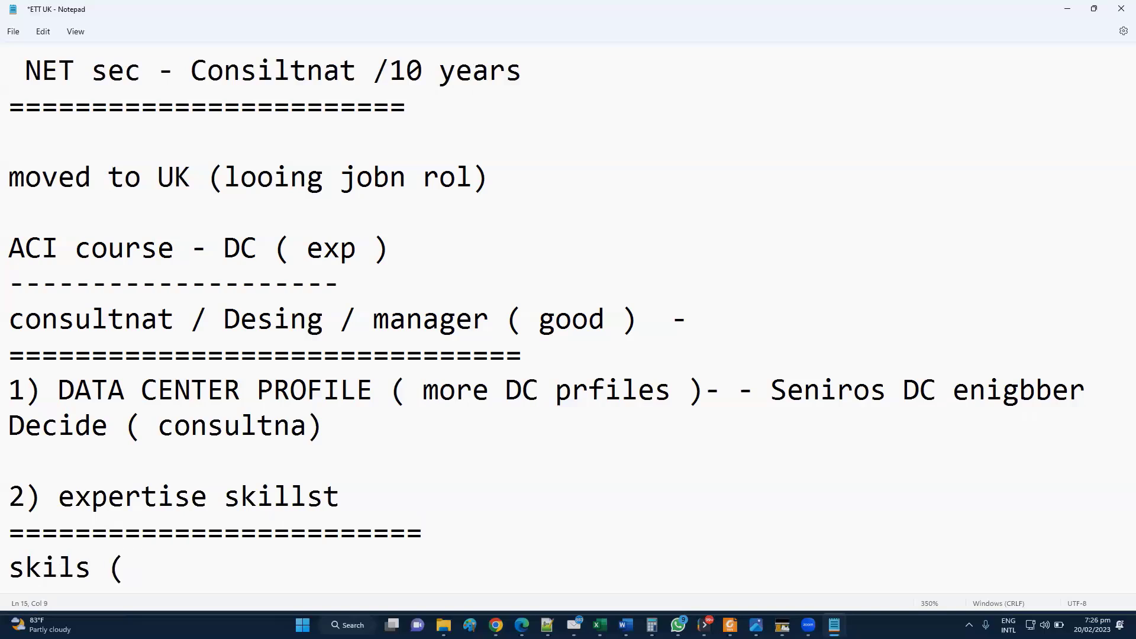
text(updates)
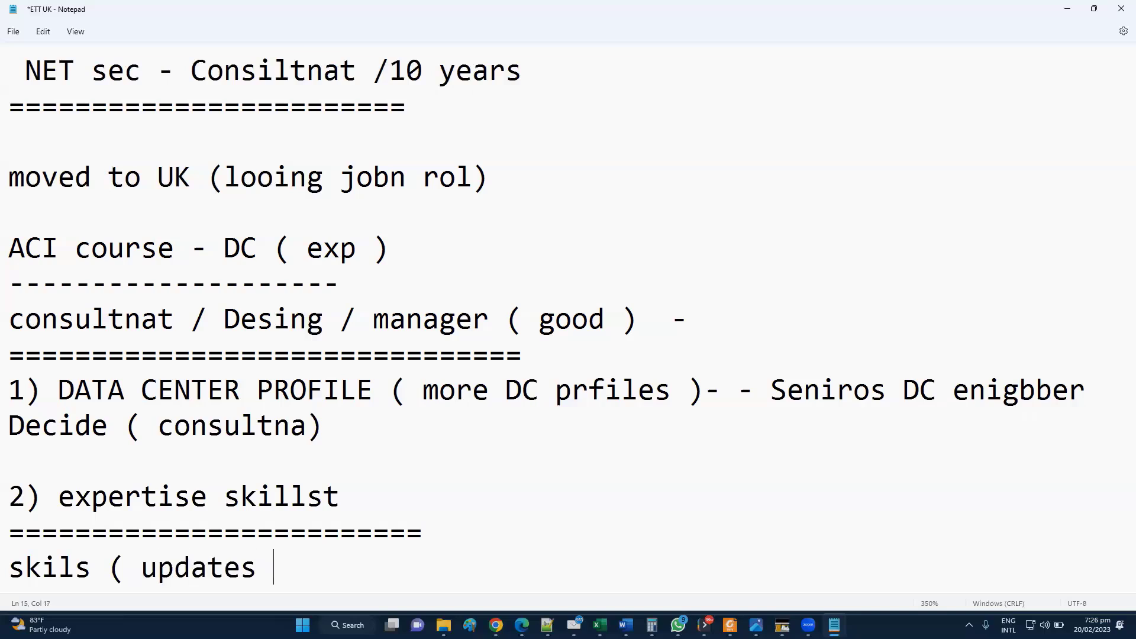
text(skill)
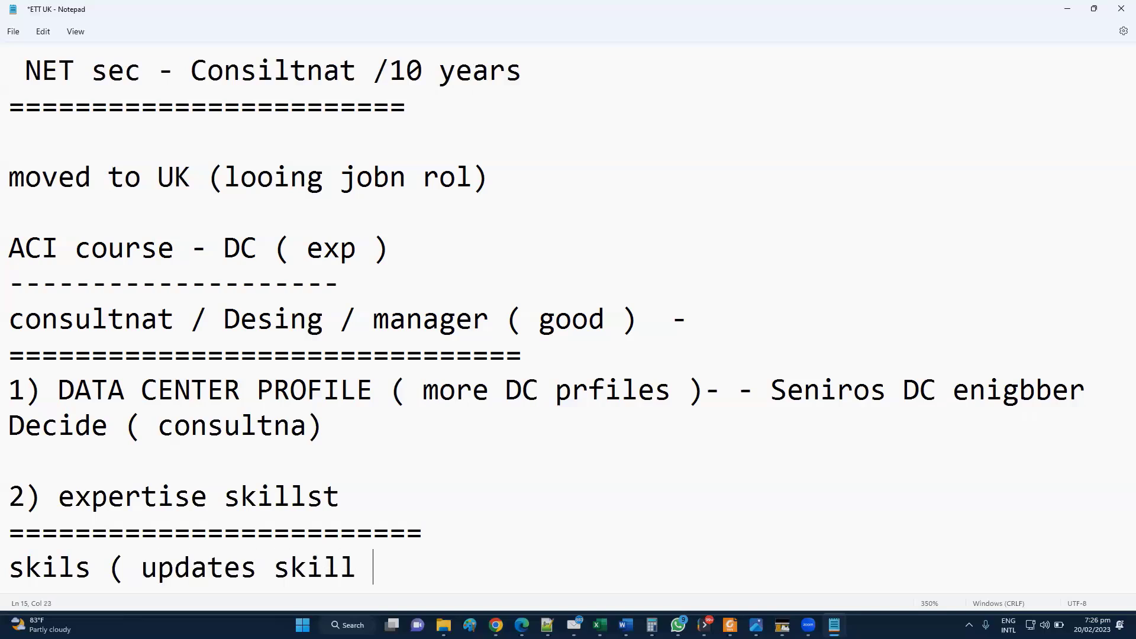
text(- fortigate)
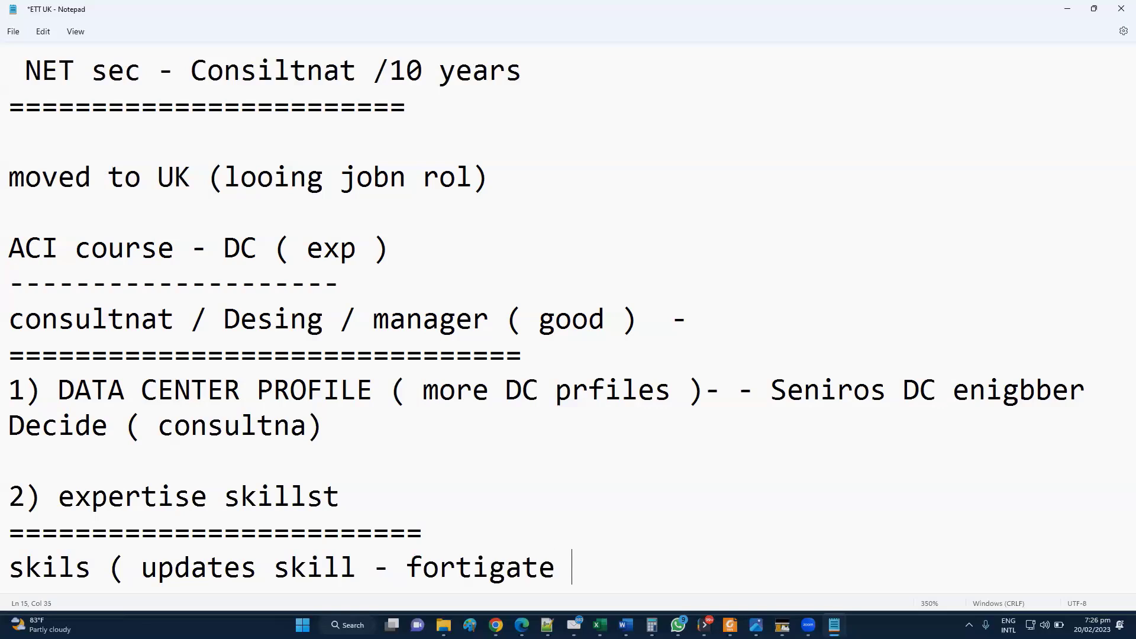
text(/)
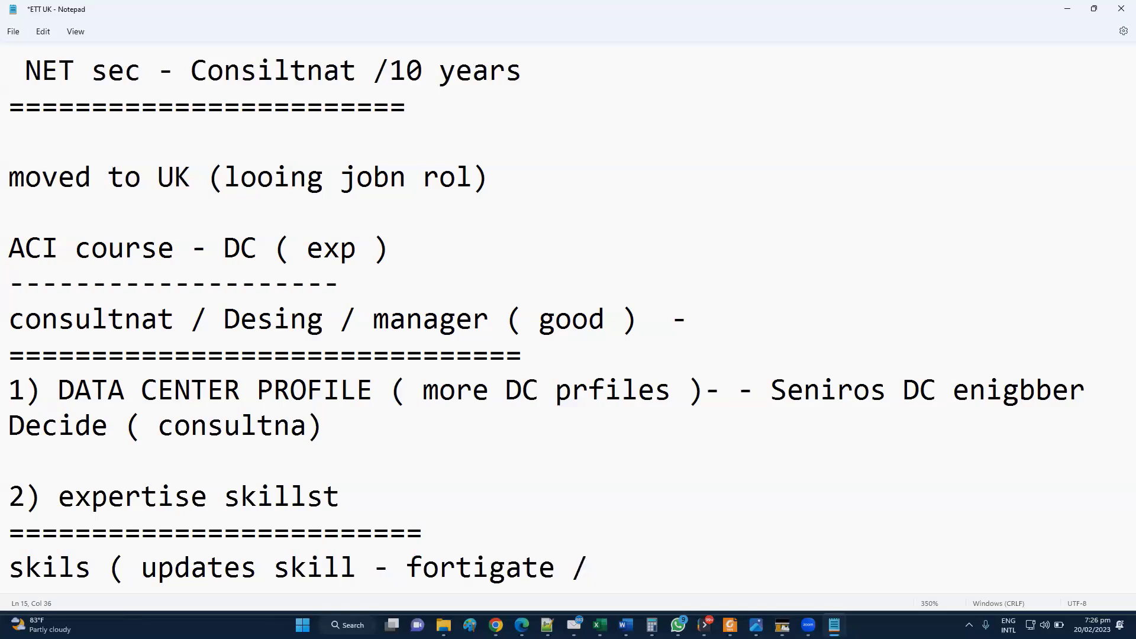
text(revise/)
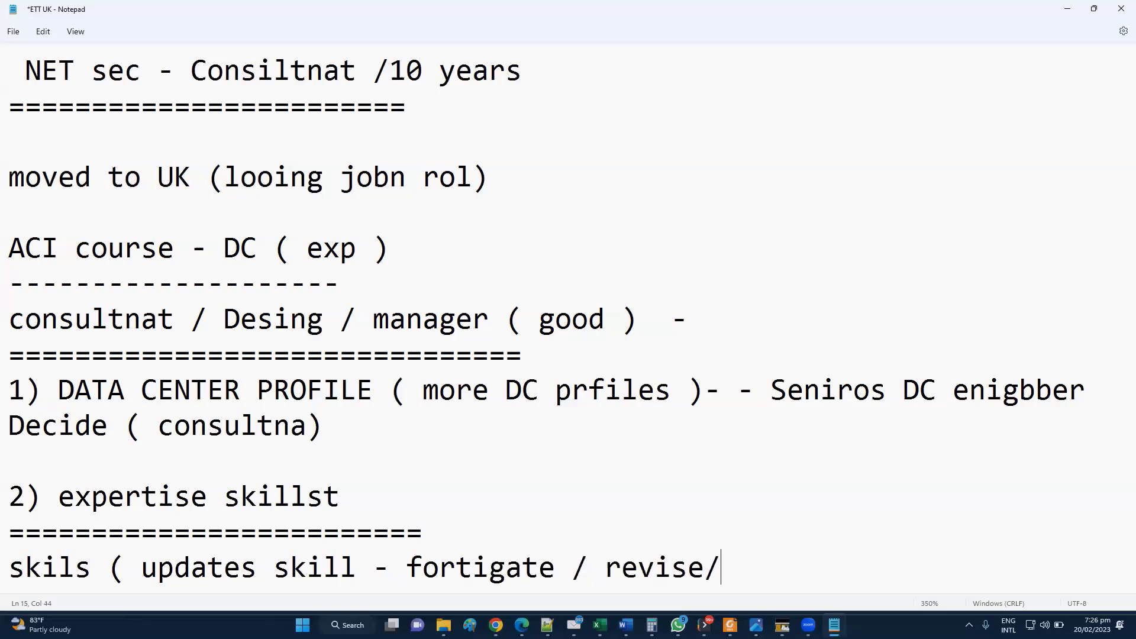
mouse_move(380, 425)
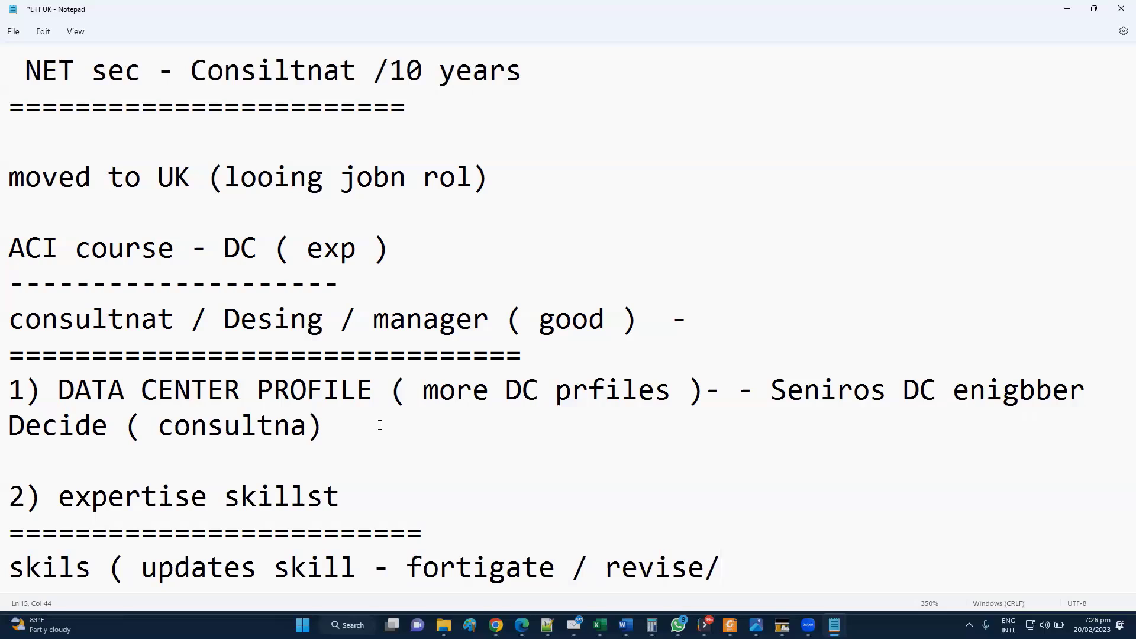
text(inrt)
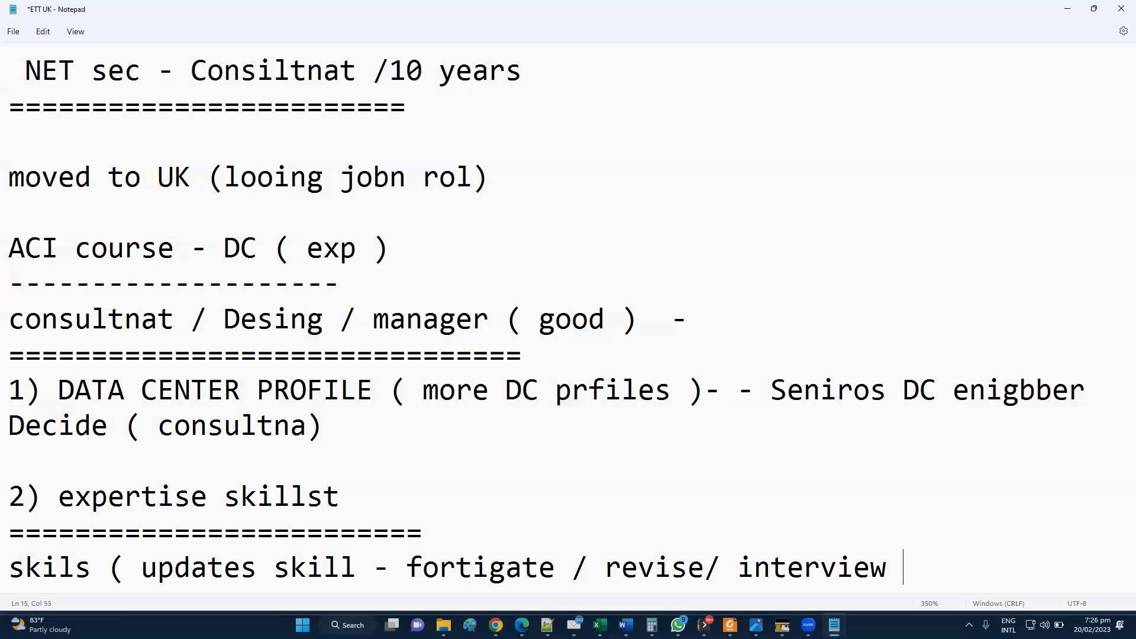
text(/)
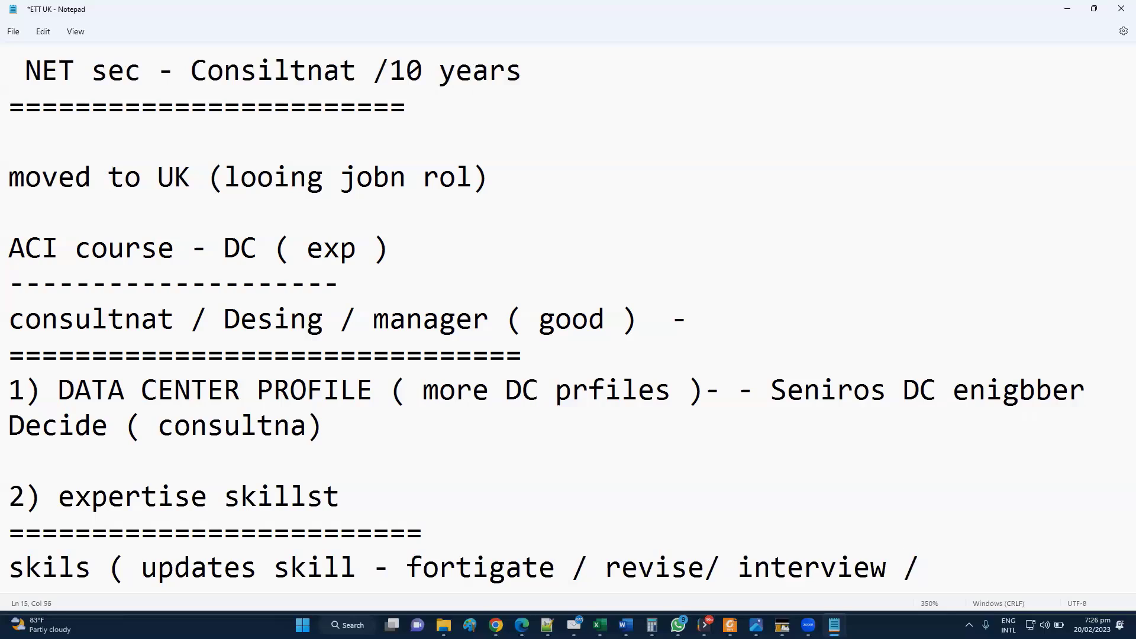
text(VPN))
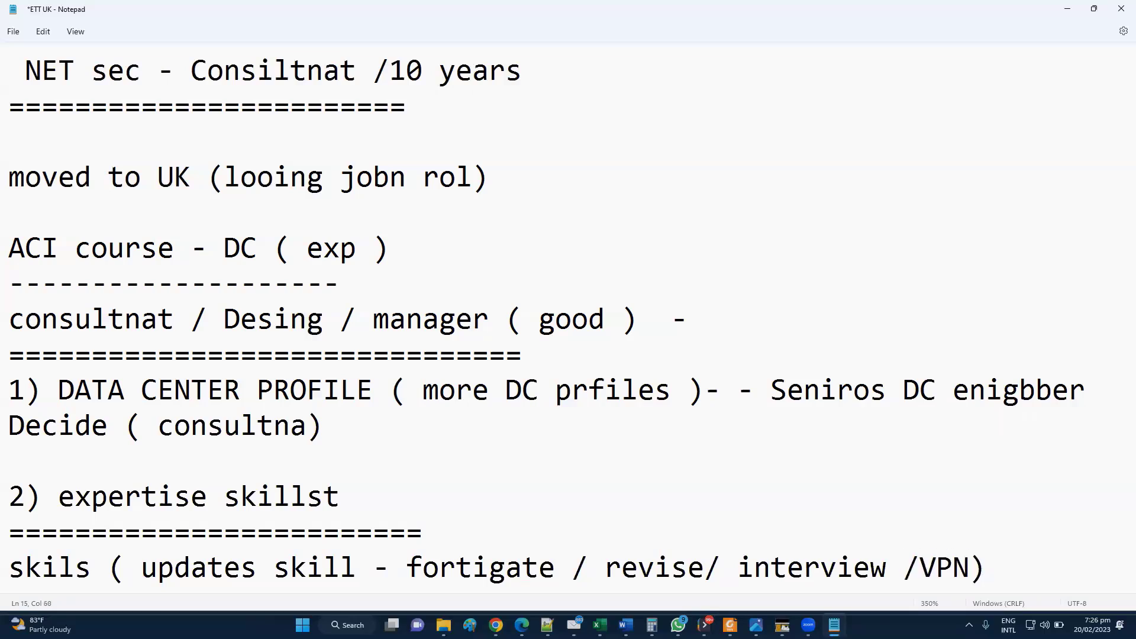
Prefix the skills line with 'Revise' and add a 'basic que3tions' line beneath it.
scroll(down, 3)
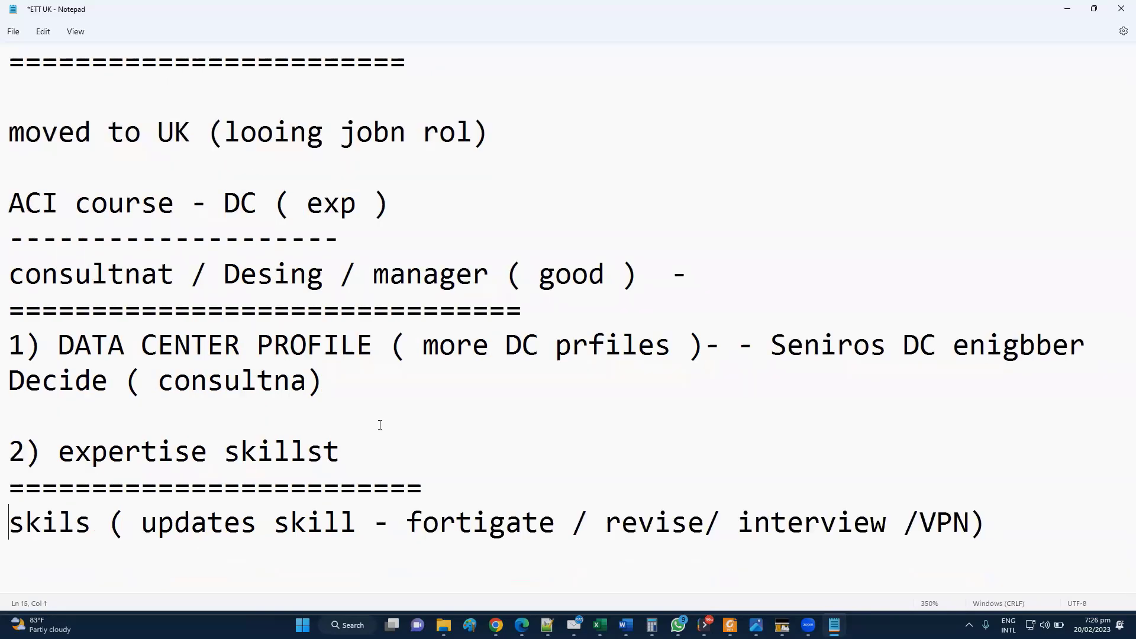
text(Revise)
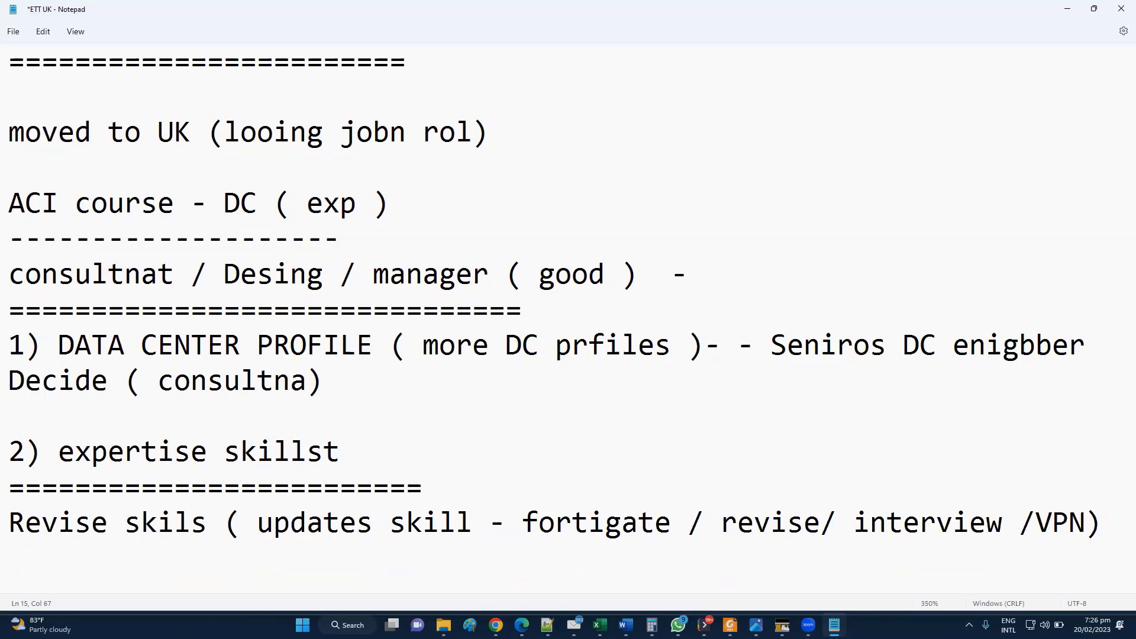
click(1100, 521)
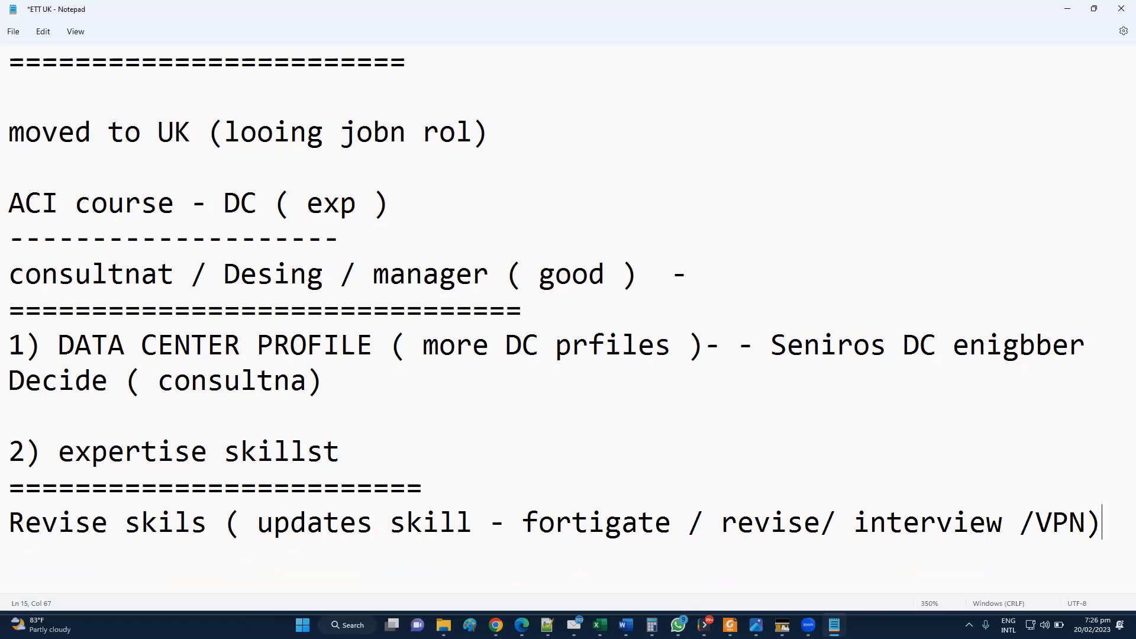
mouse_move(399, 418)
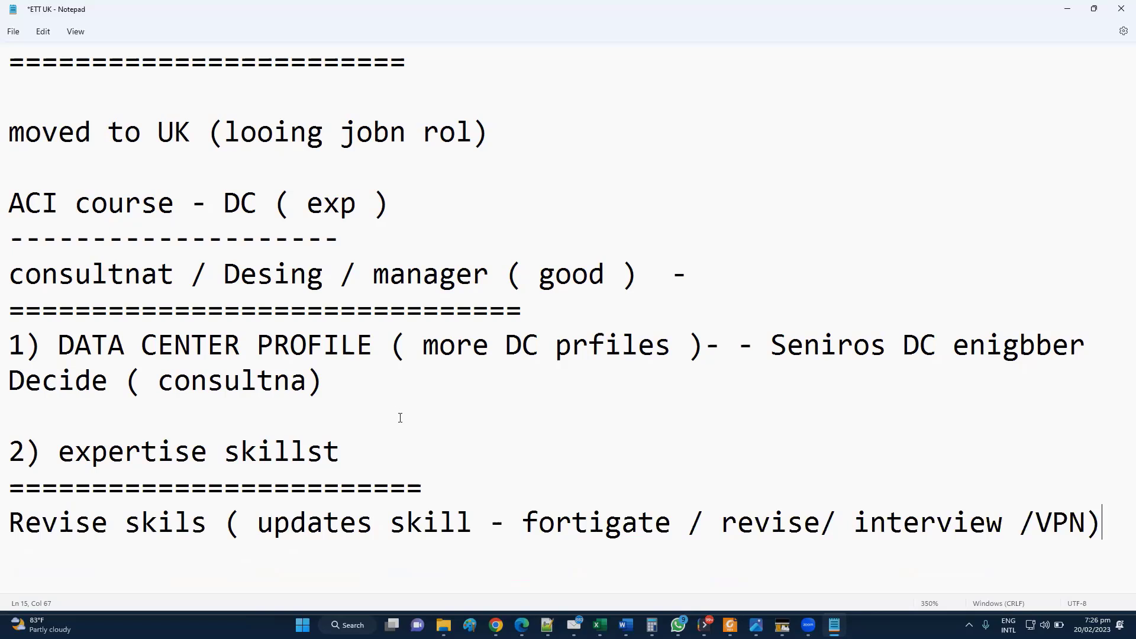
mouse_move(440, 520)
text(ba)
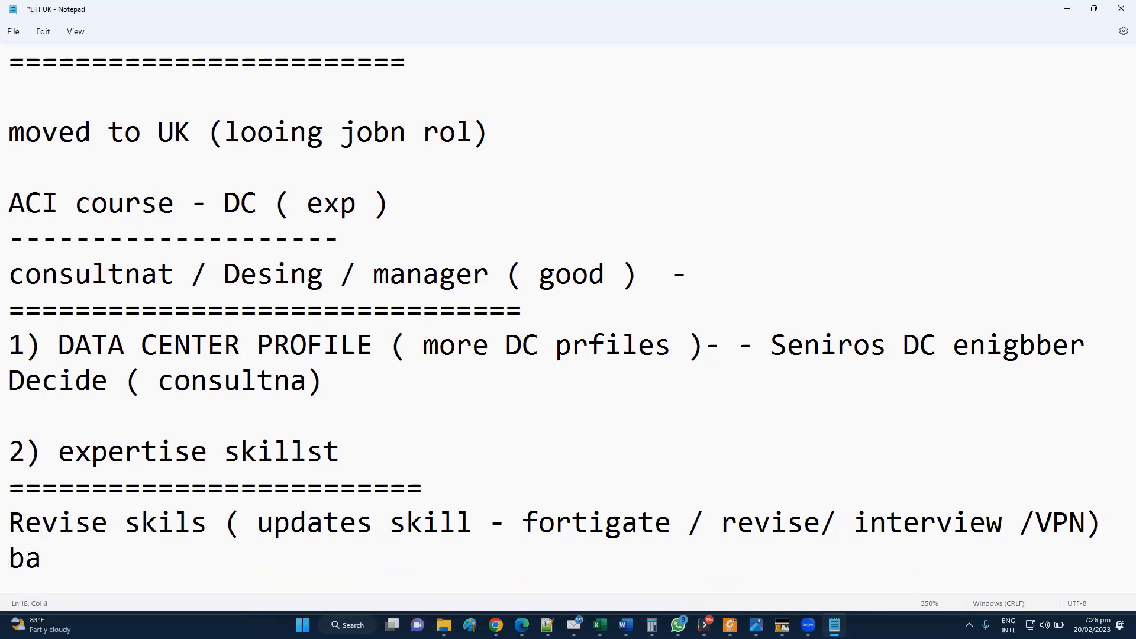
text(sic qu)
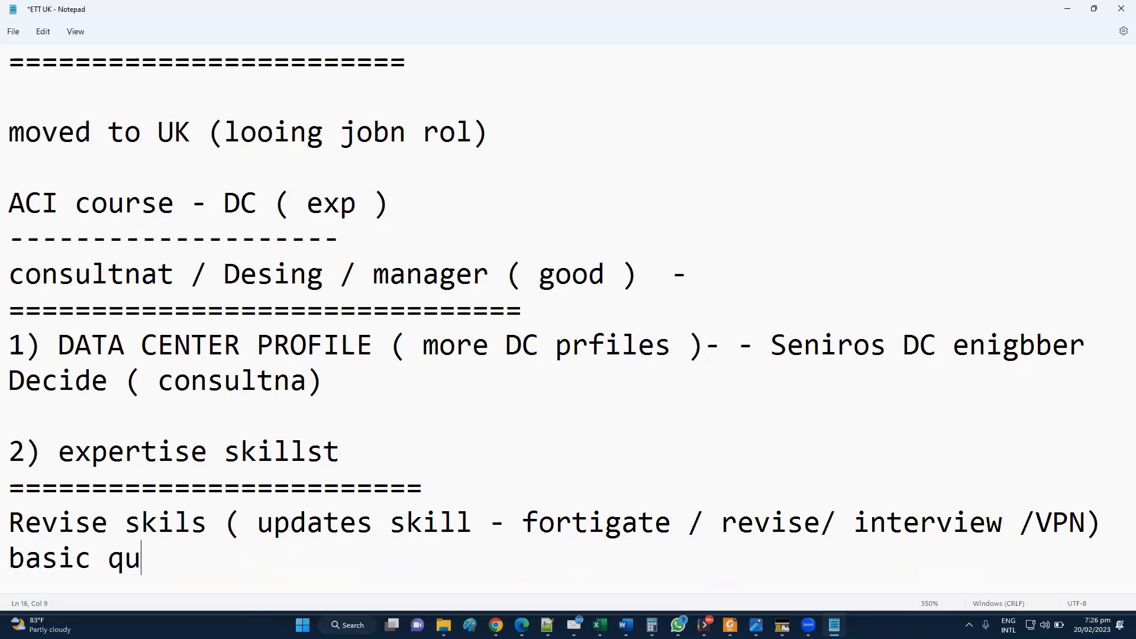
text(e3tion s()
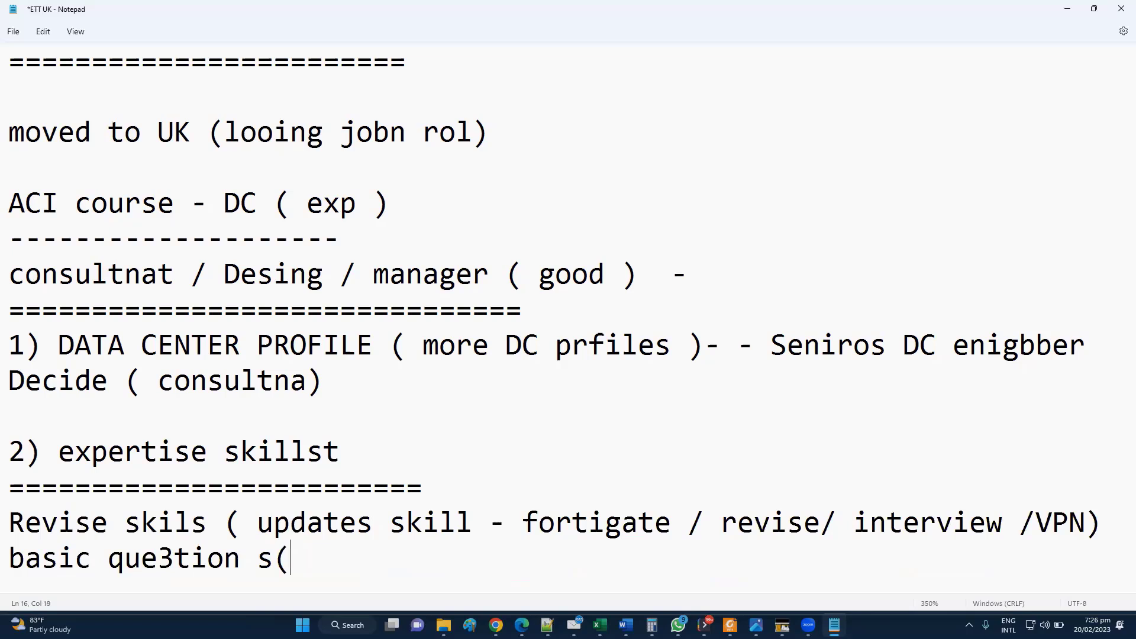
key(backspace)
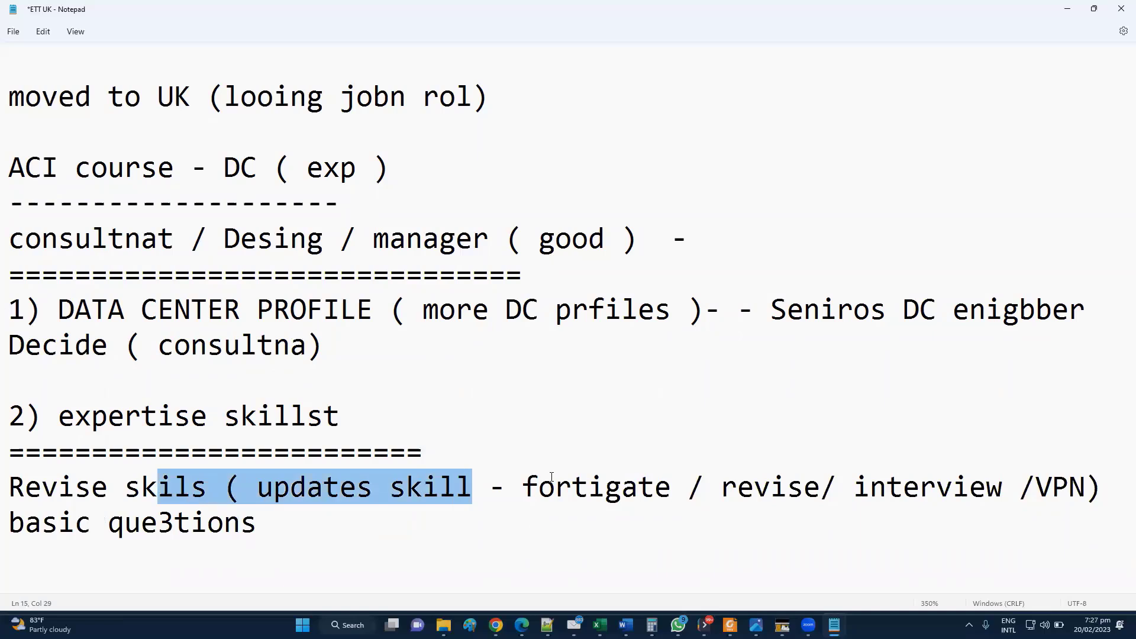
mouse_move(469, 497)
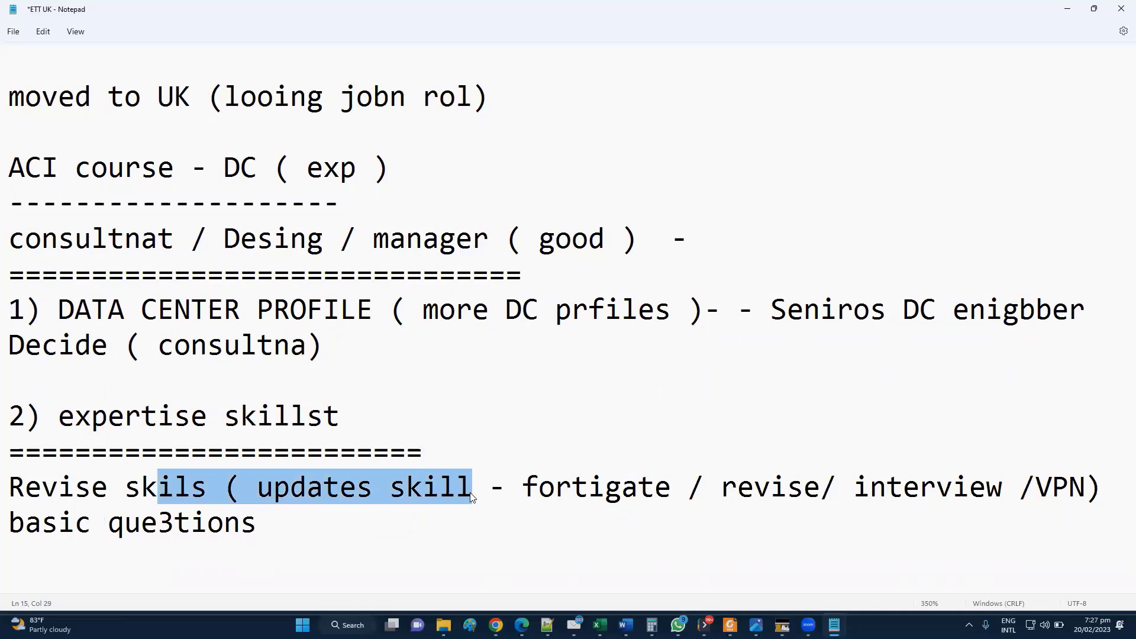
click(274, 522)
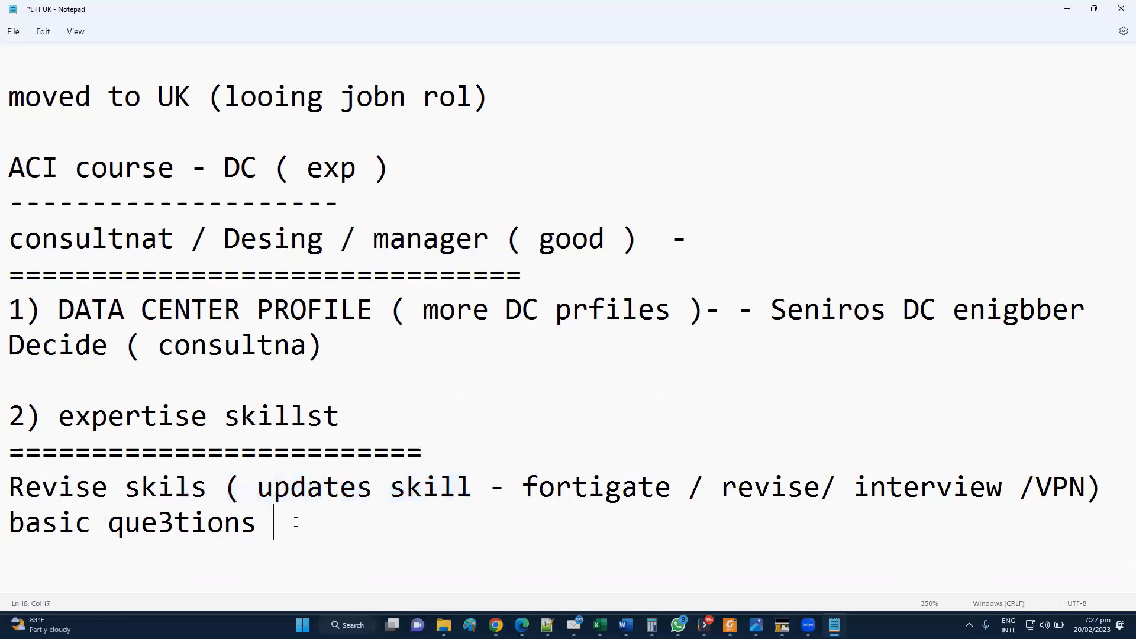
key(Enter)
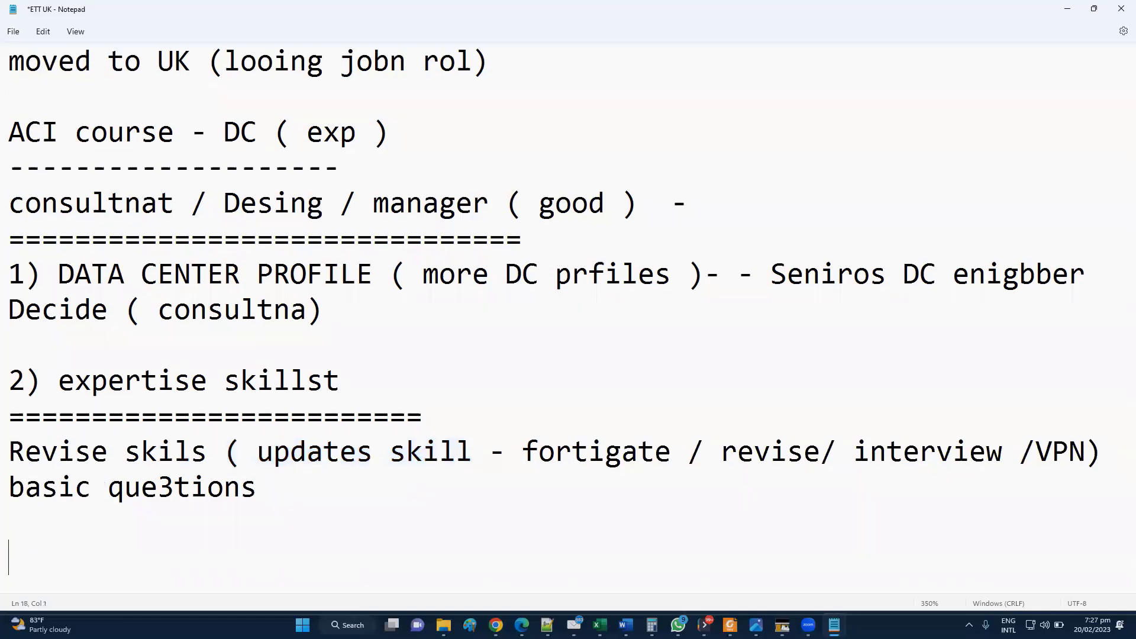
Type 'add skillset ( ACI course ) - work exp DC/VDC' on the new line.
text(add skills)
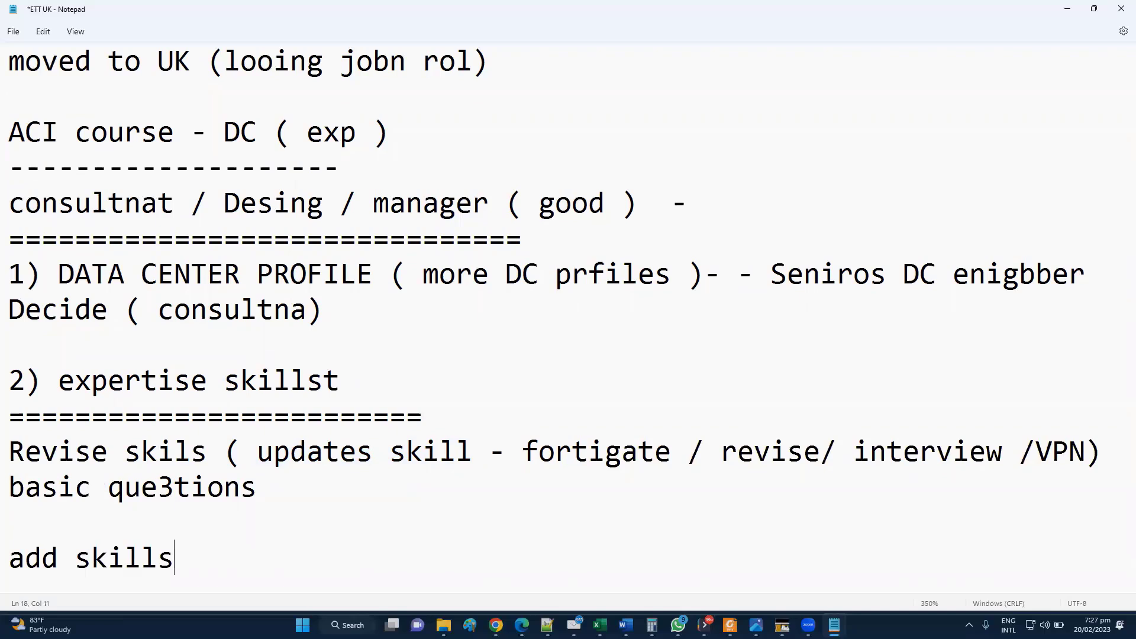
text(et ( ACI course)
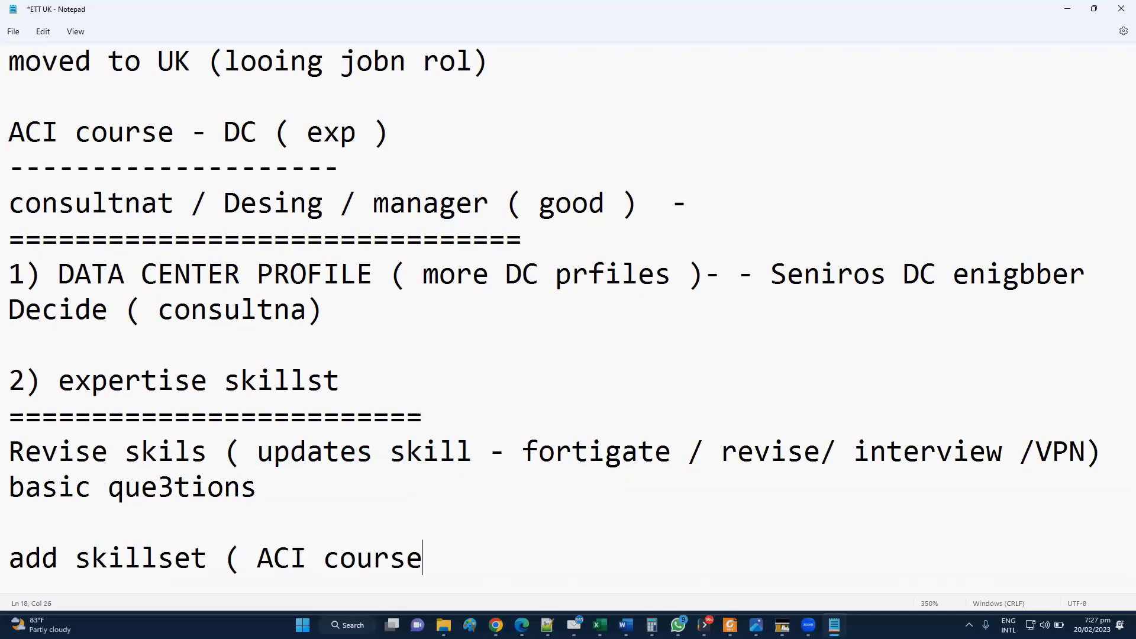
text() - work e)
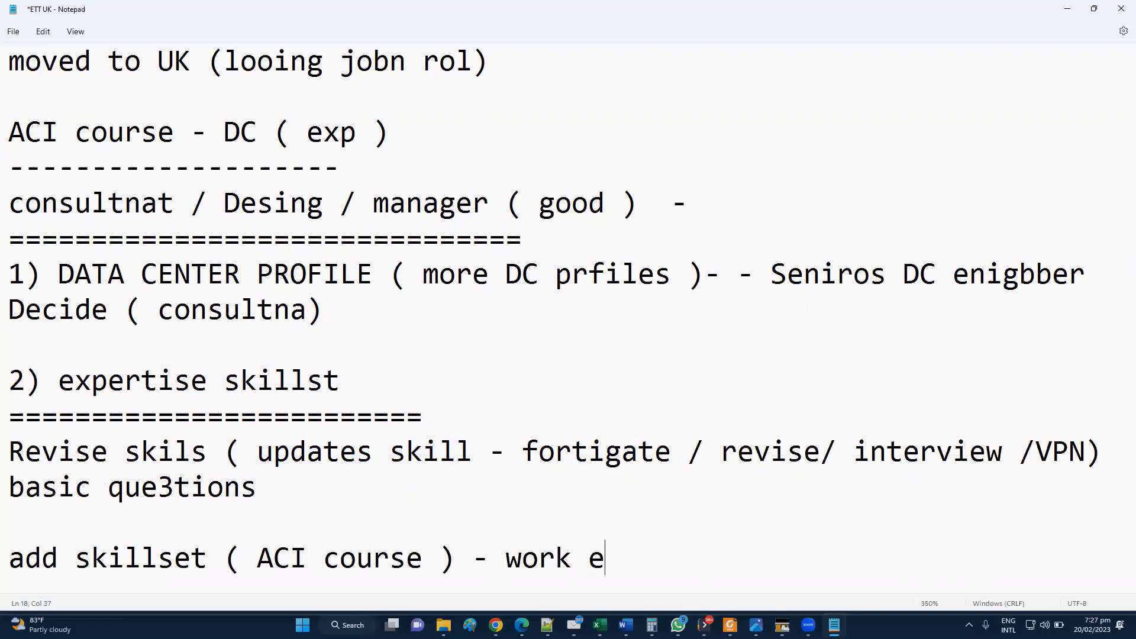
text(xp DC)
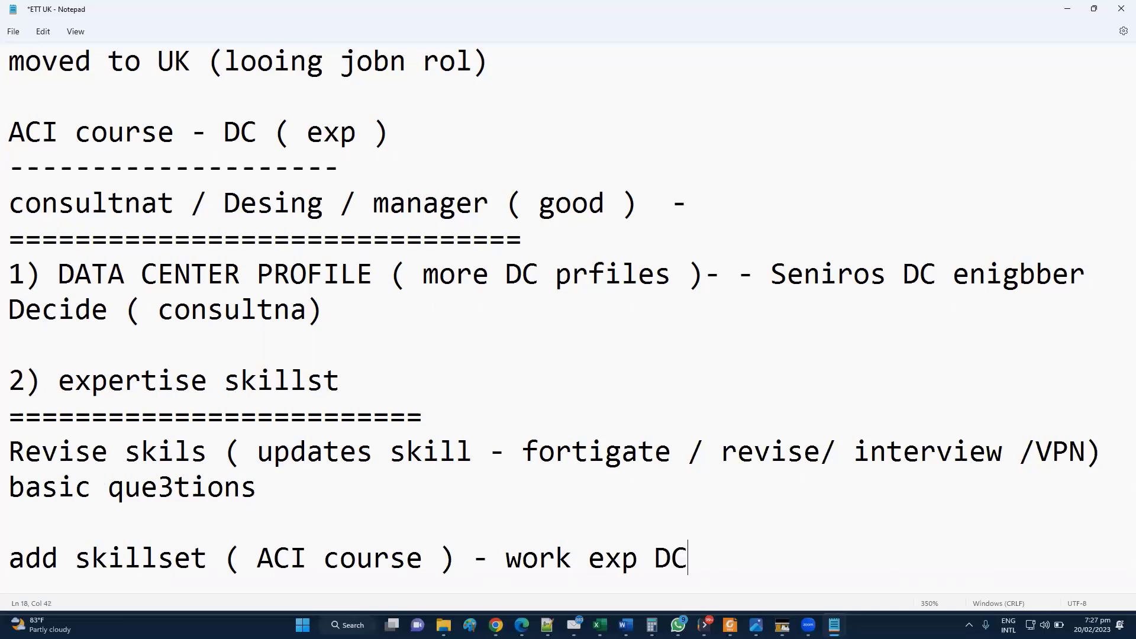
text(/)
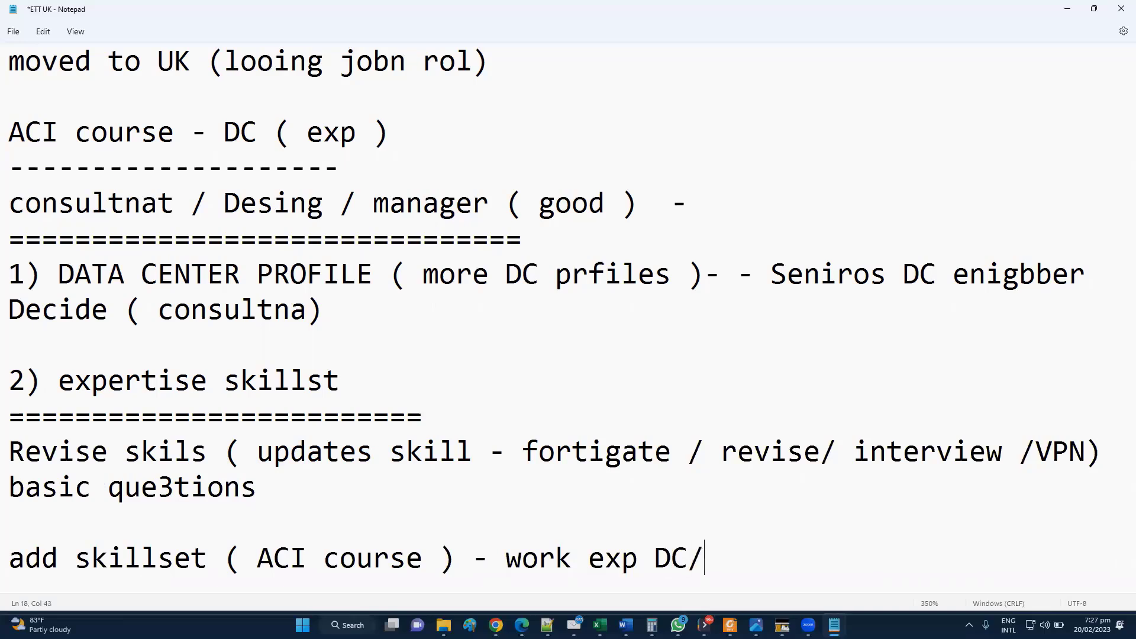
text(VDC)
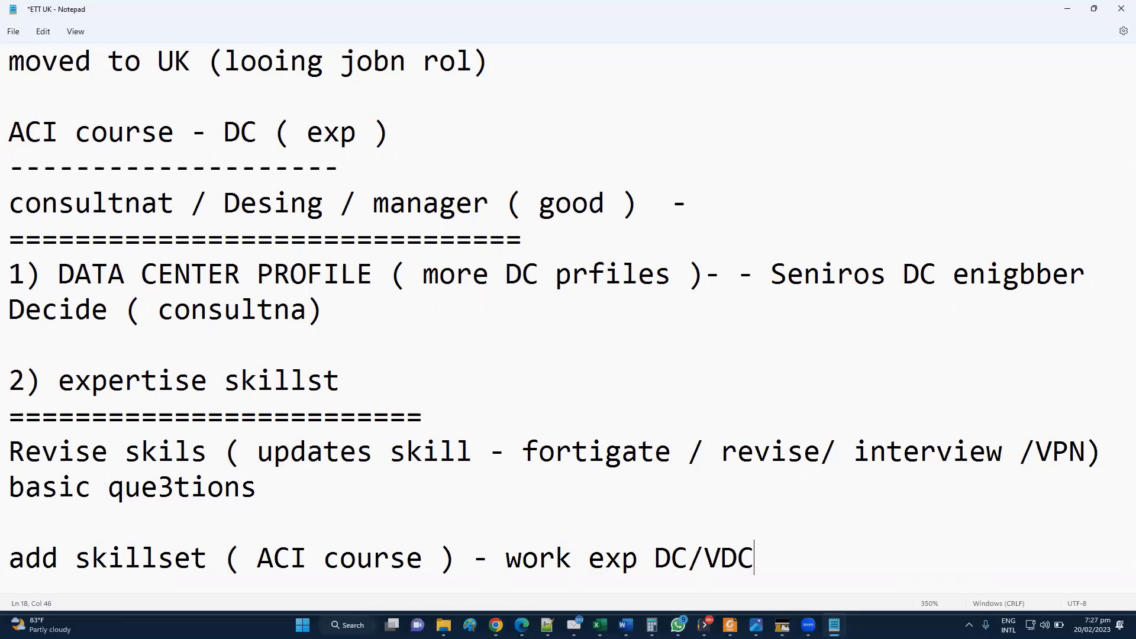
double_click(173, 558)
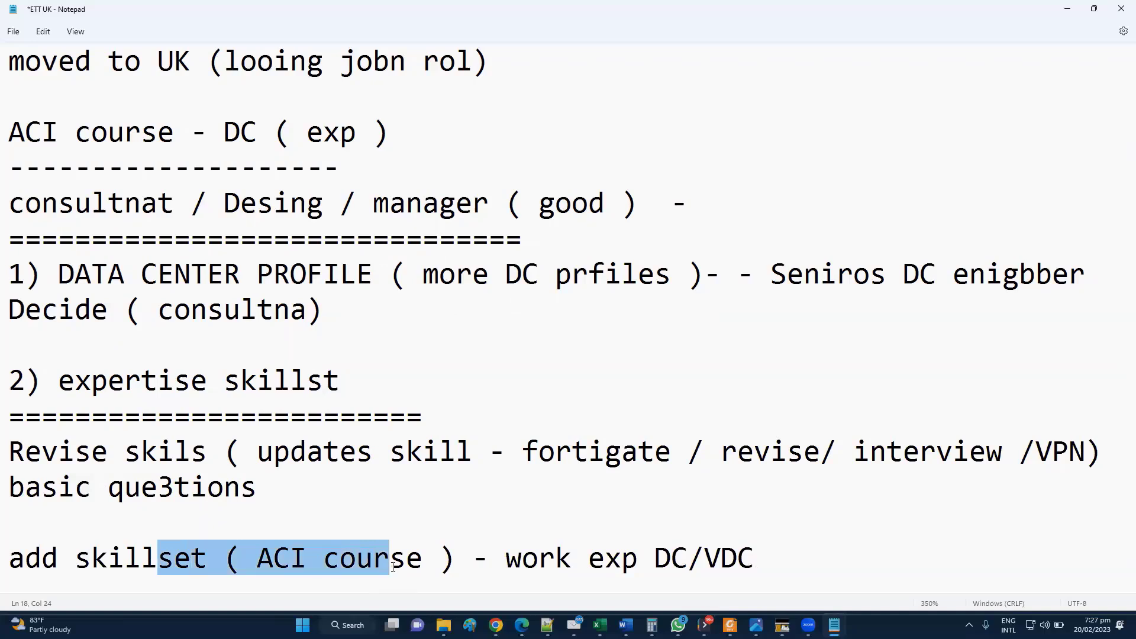
mouse_move(721, 551)
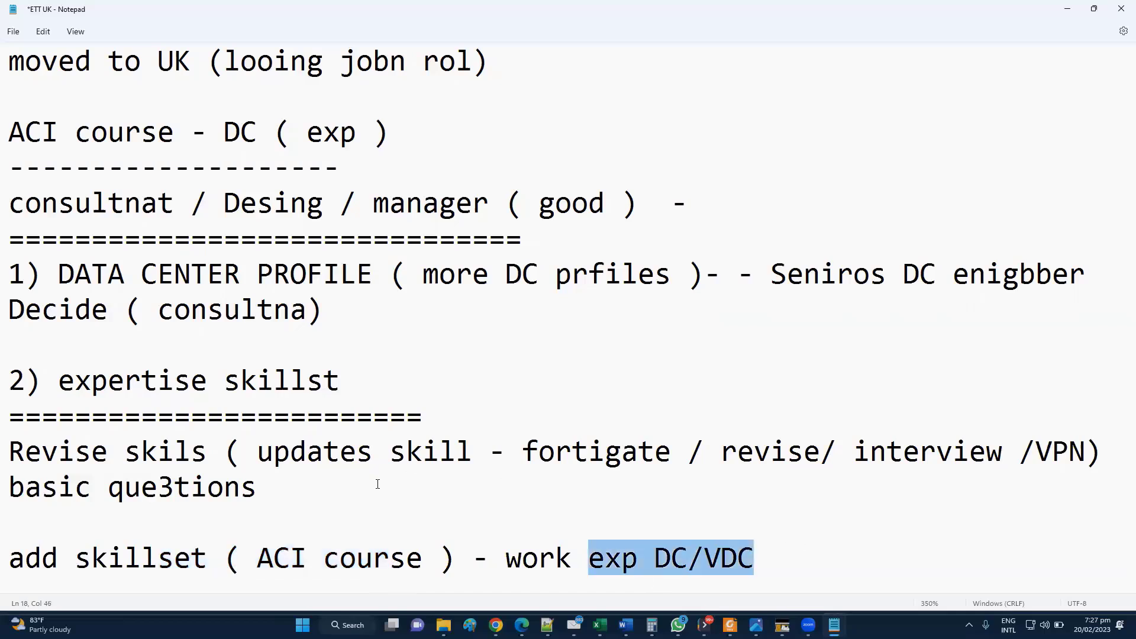
mouse_move(239, 484)
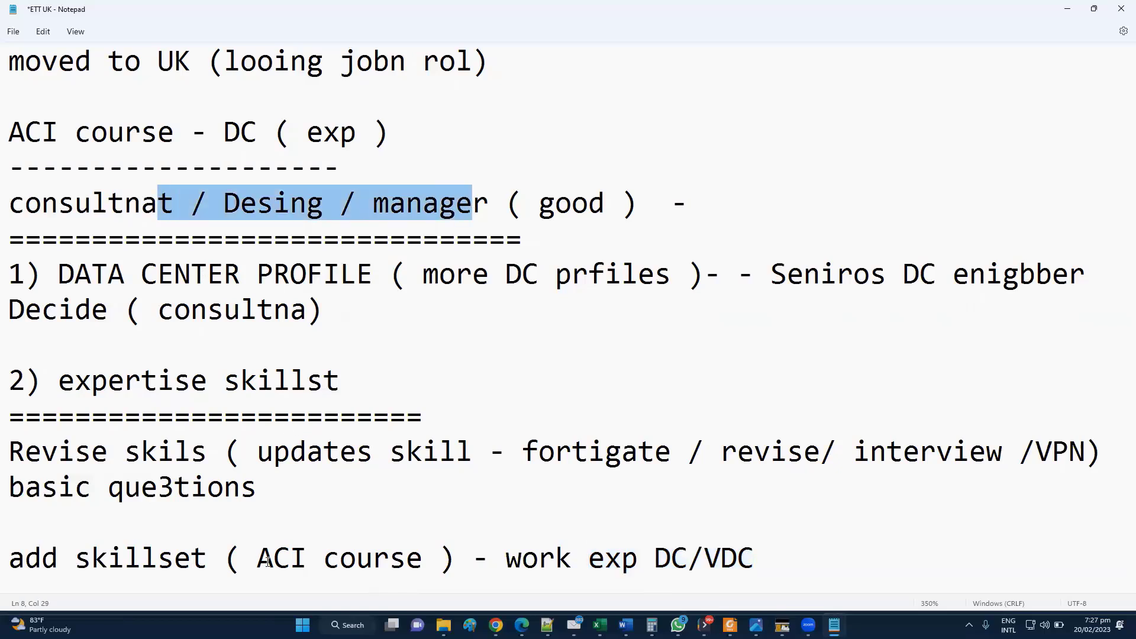
Clear the highlight on the role line while tidying the gap above the ACI skillset line.
click(317, 512)
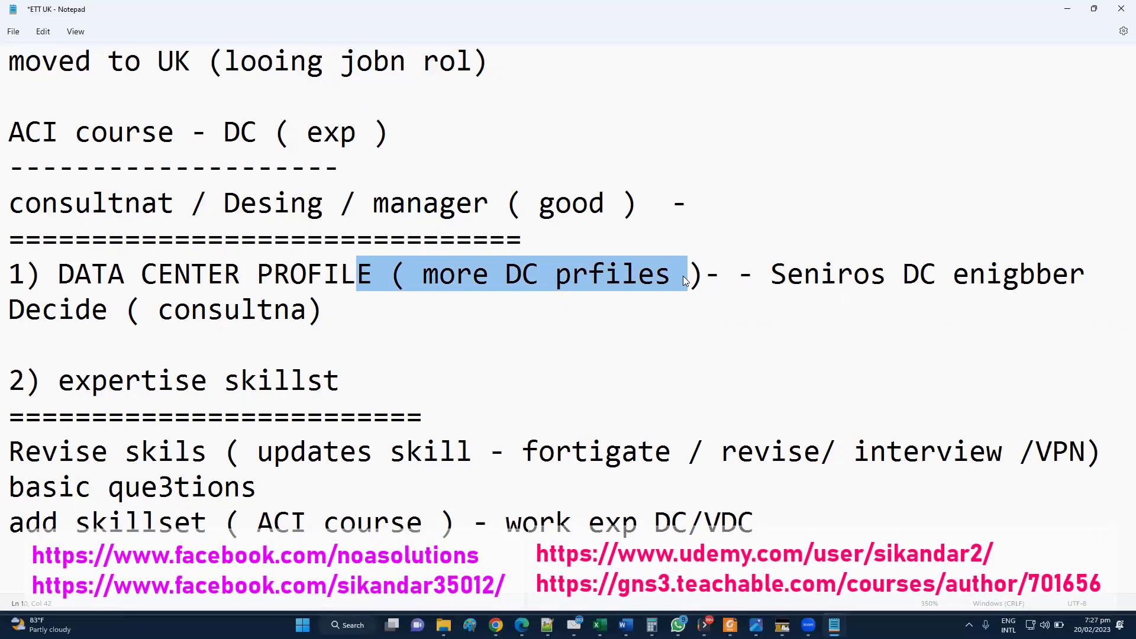
mouse_move(580, 290)
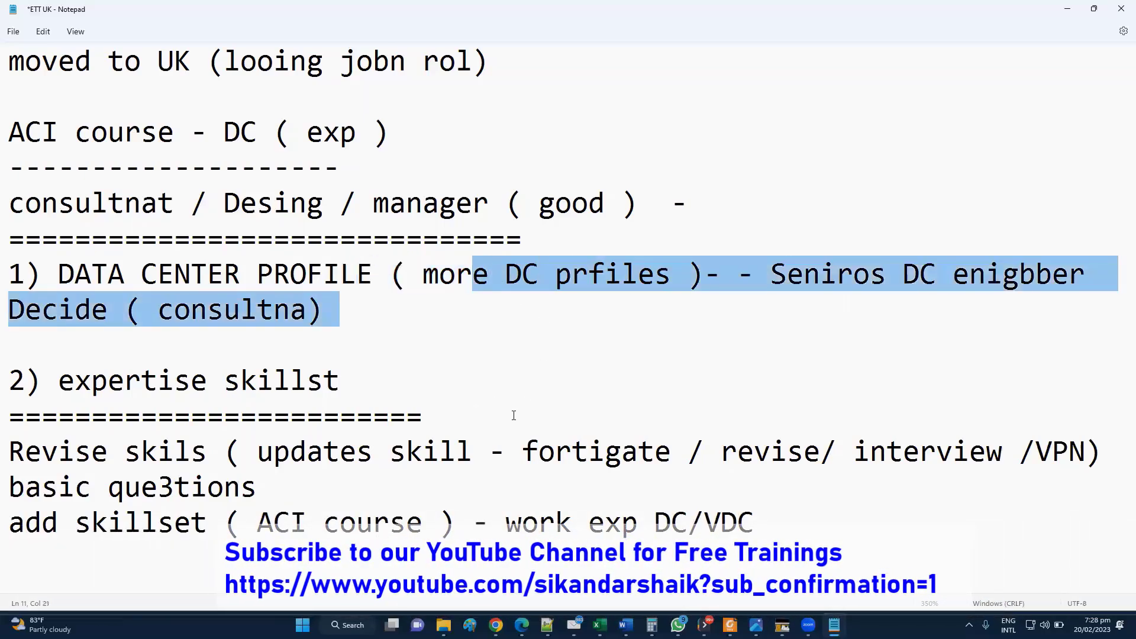
mouse_move(487, 245)
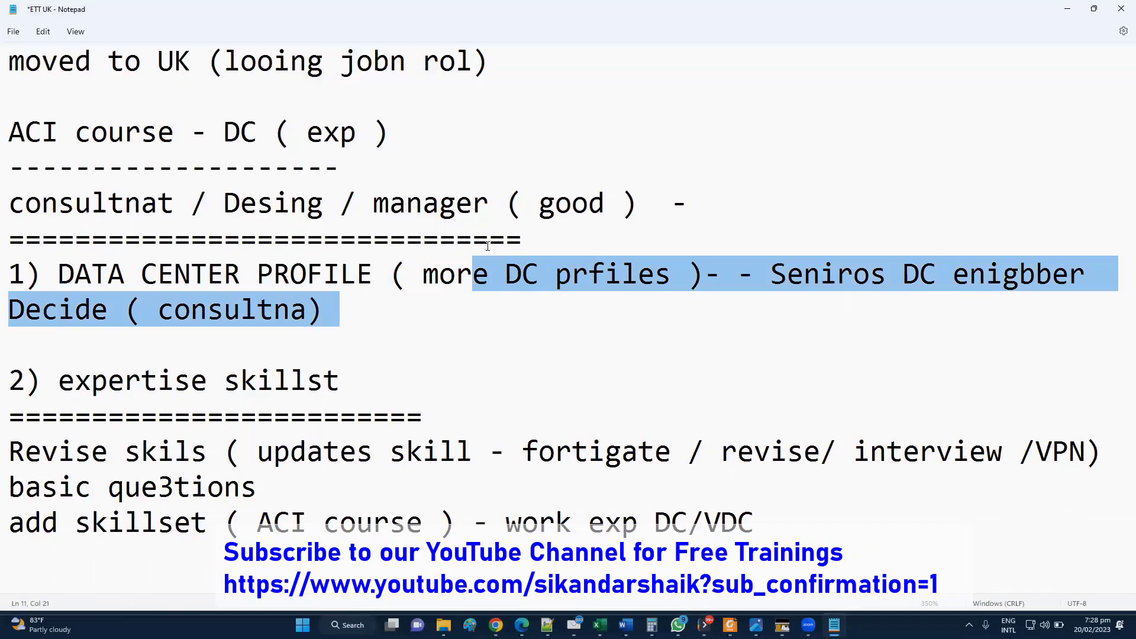